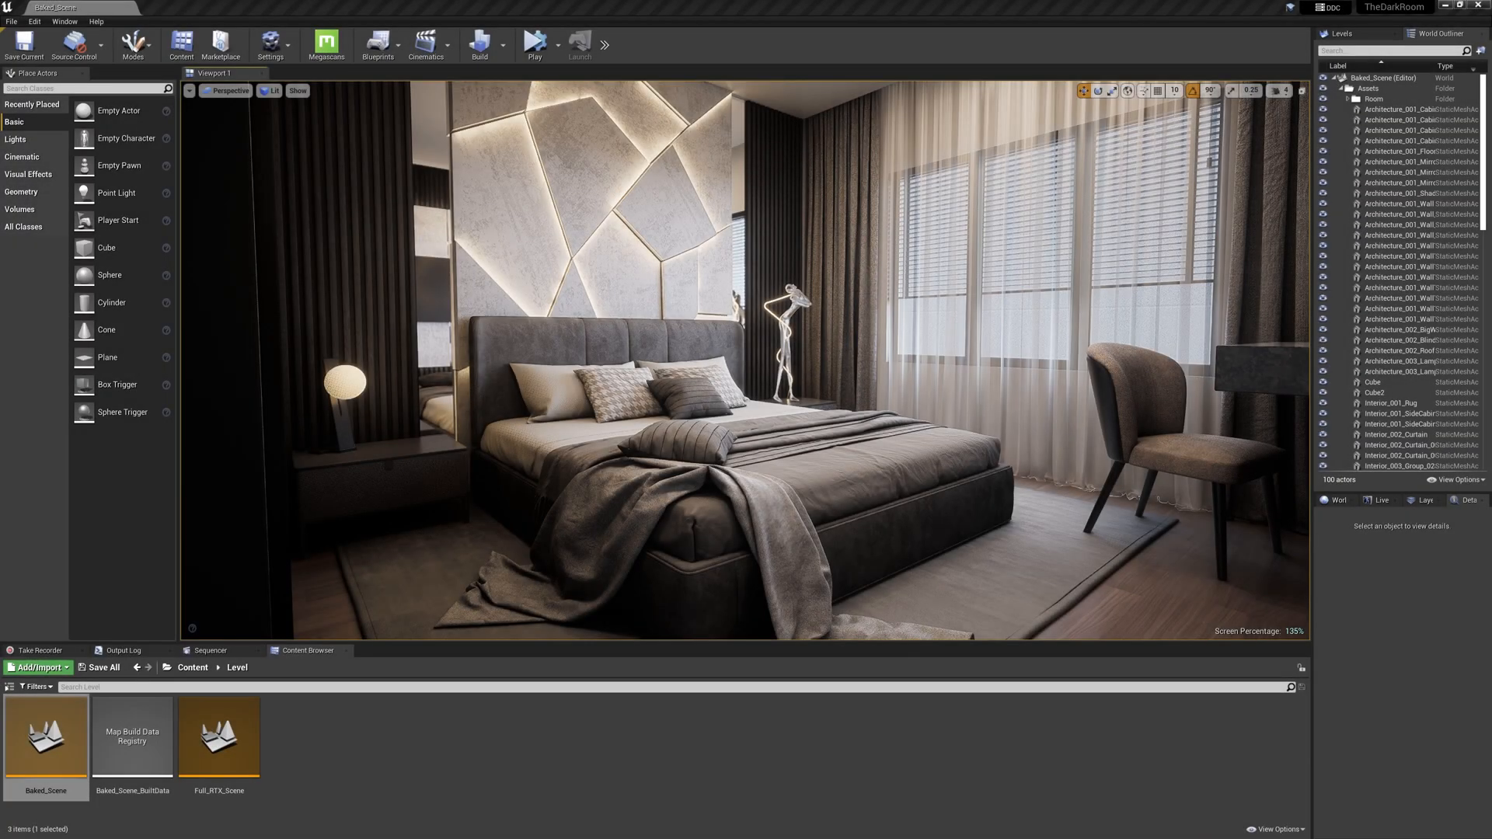
Pilot Cine_03, review the High Resolution Screenshot settings and close them.
{"action": "left_click", "coordinate": [228, 90]}
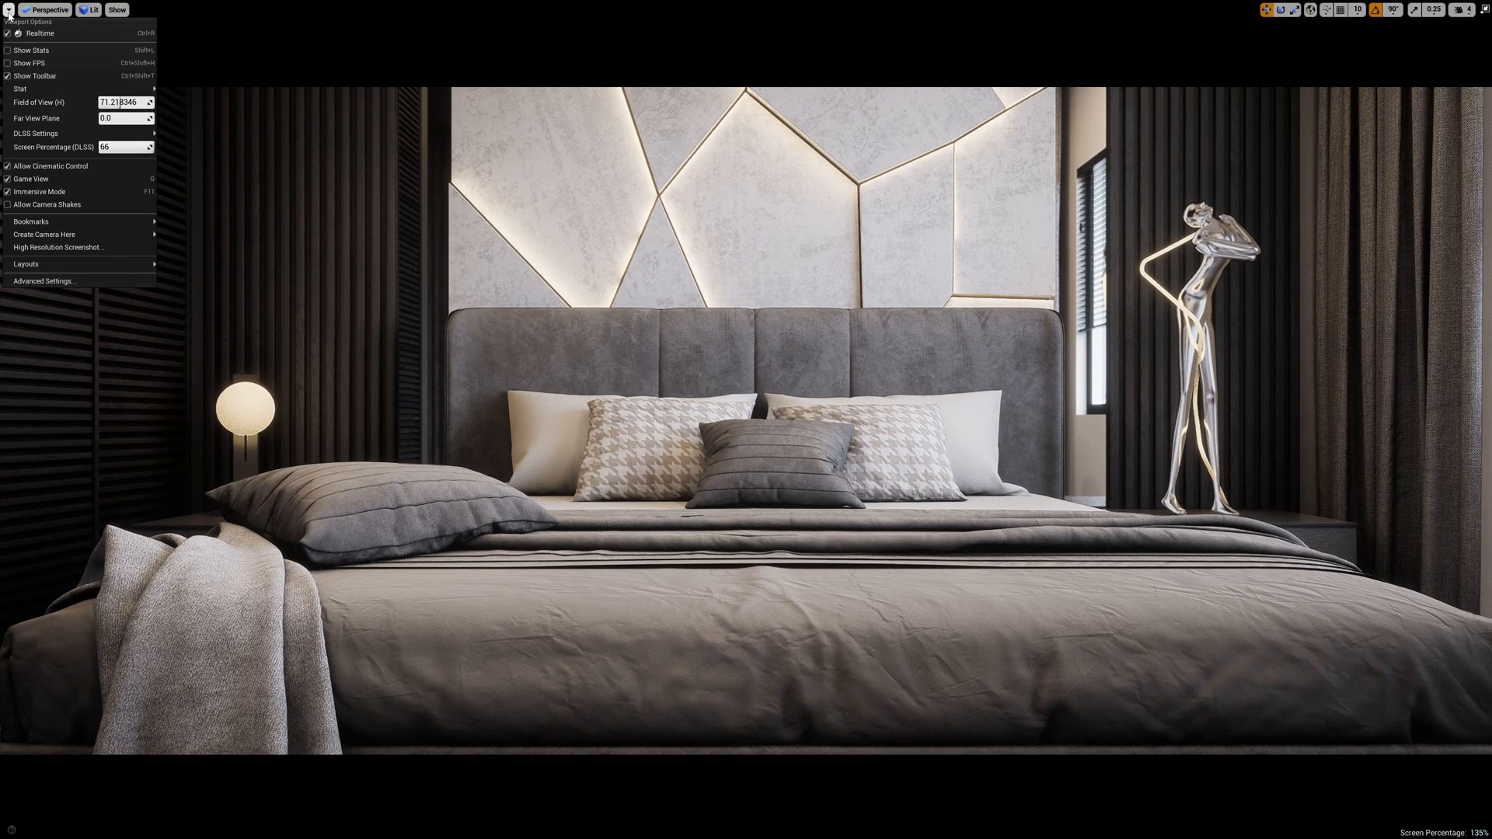
{"action": "left_click", "coordinate": [58, 247]}
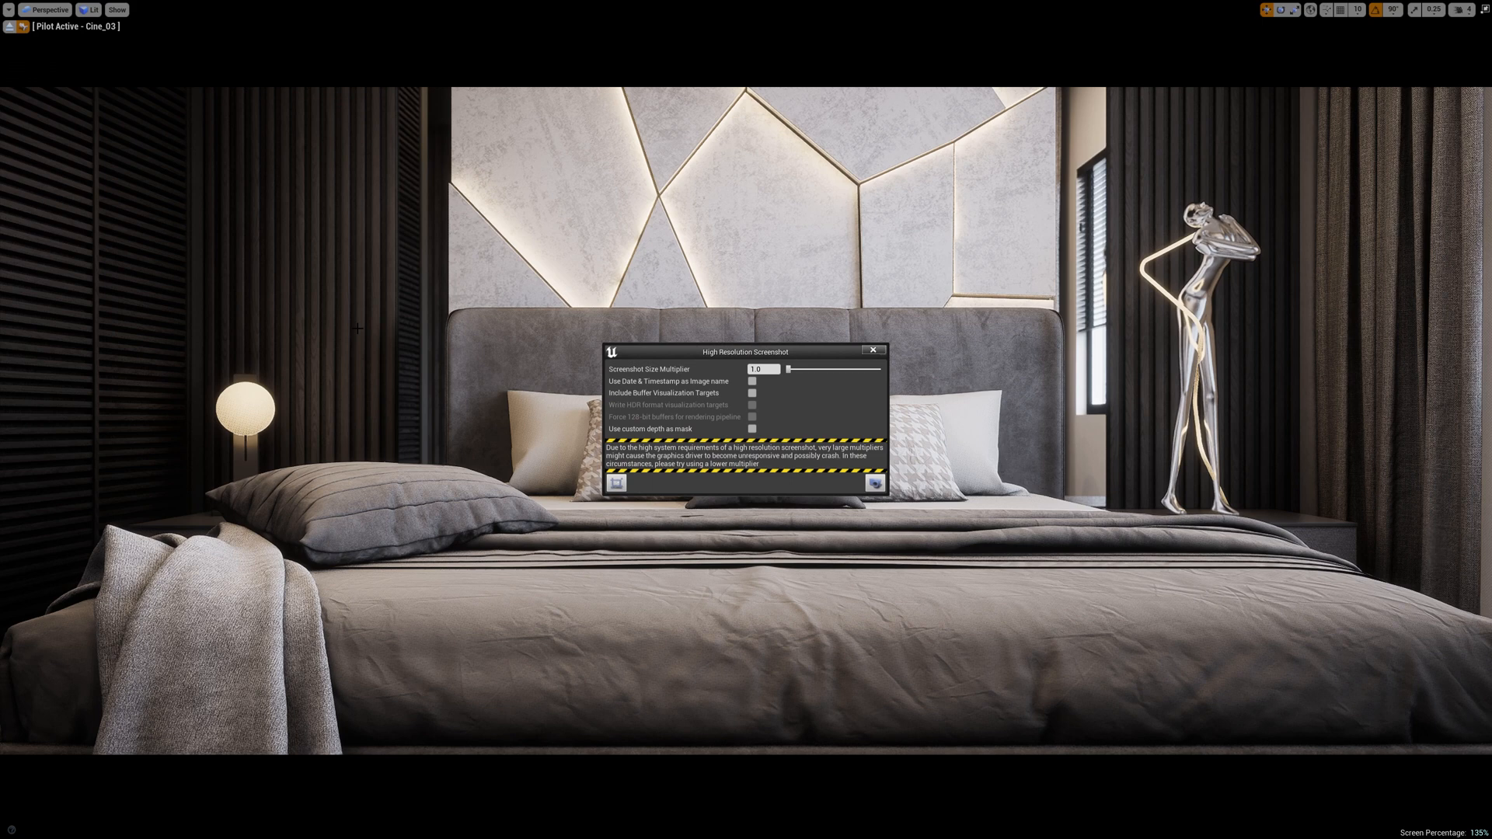
{"action": "mouse_move", "coordinate": [864, 452]}
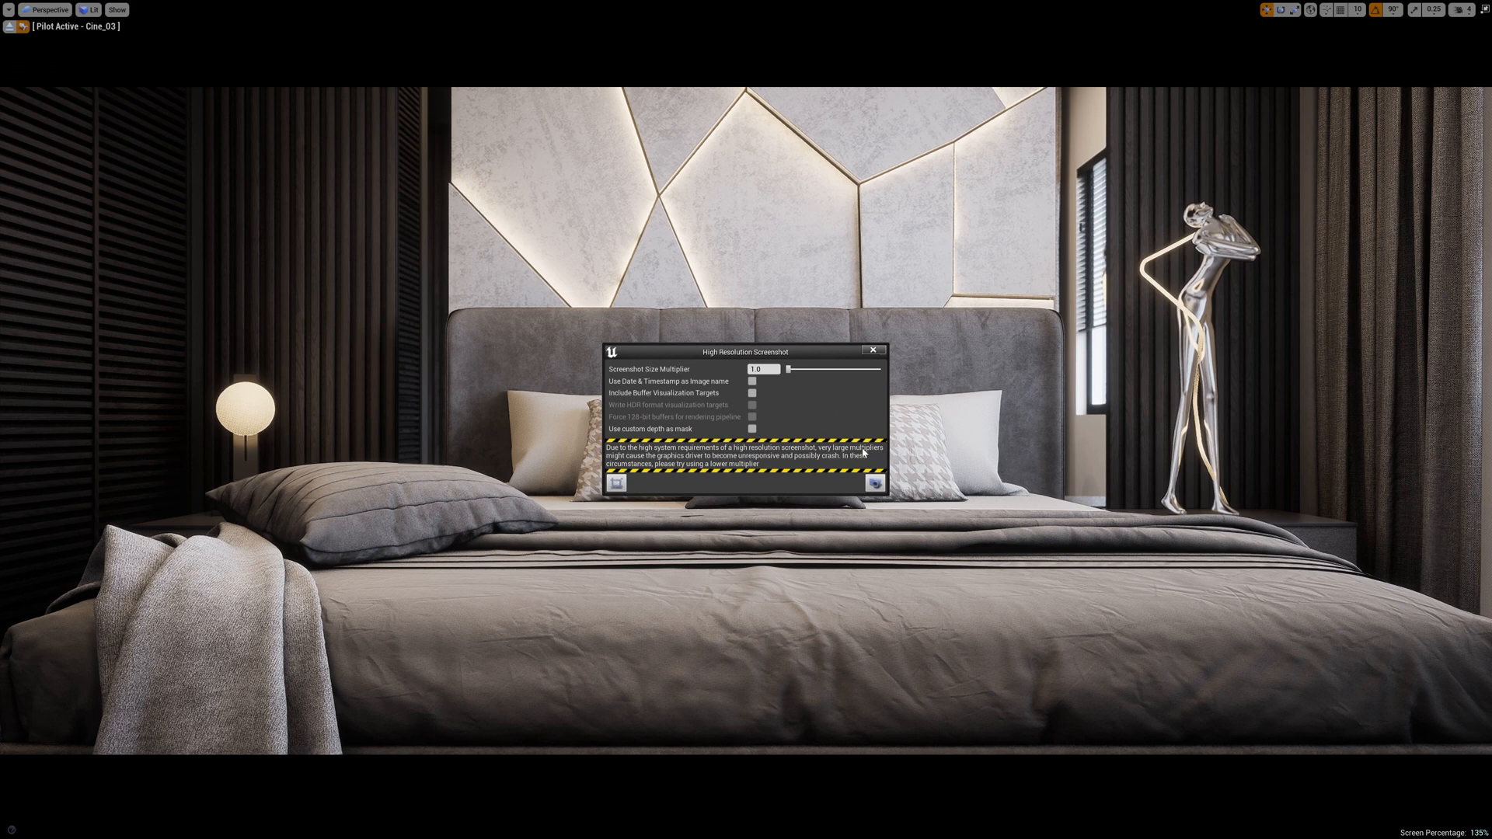
{"action": "mouse_move", "coordinate": [847, 429]}
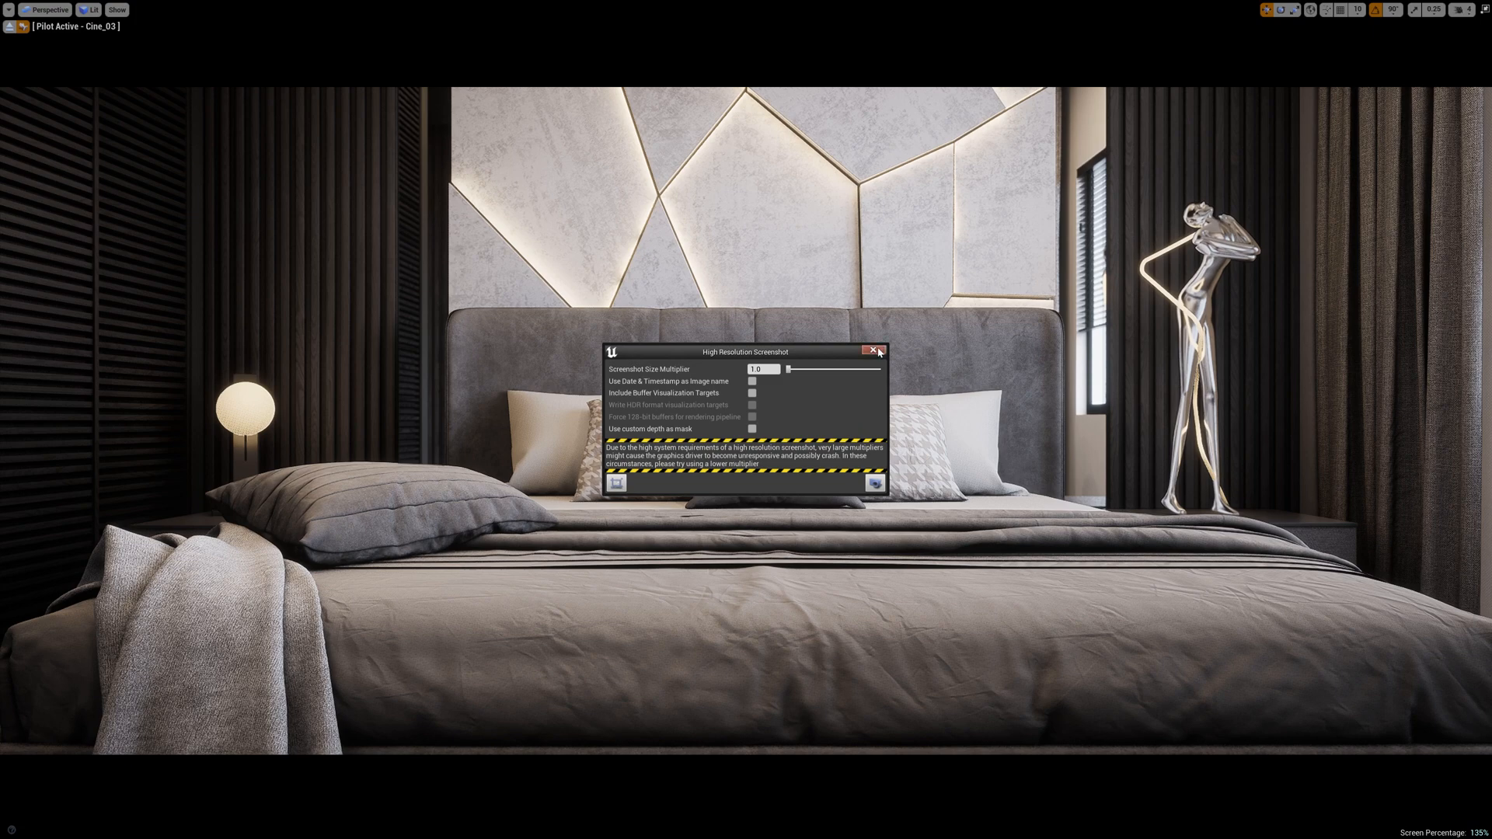
{"action": "left_click", "coordinate": [870, 350]}
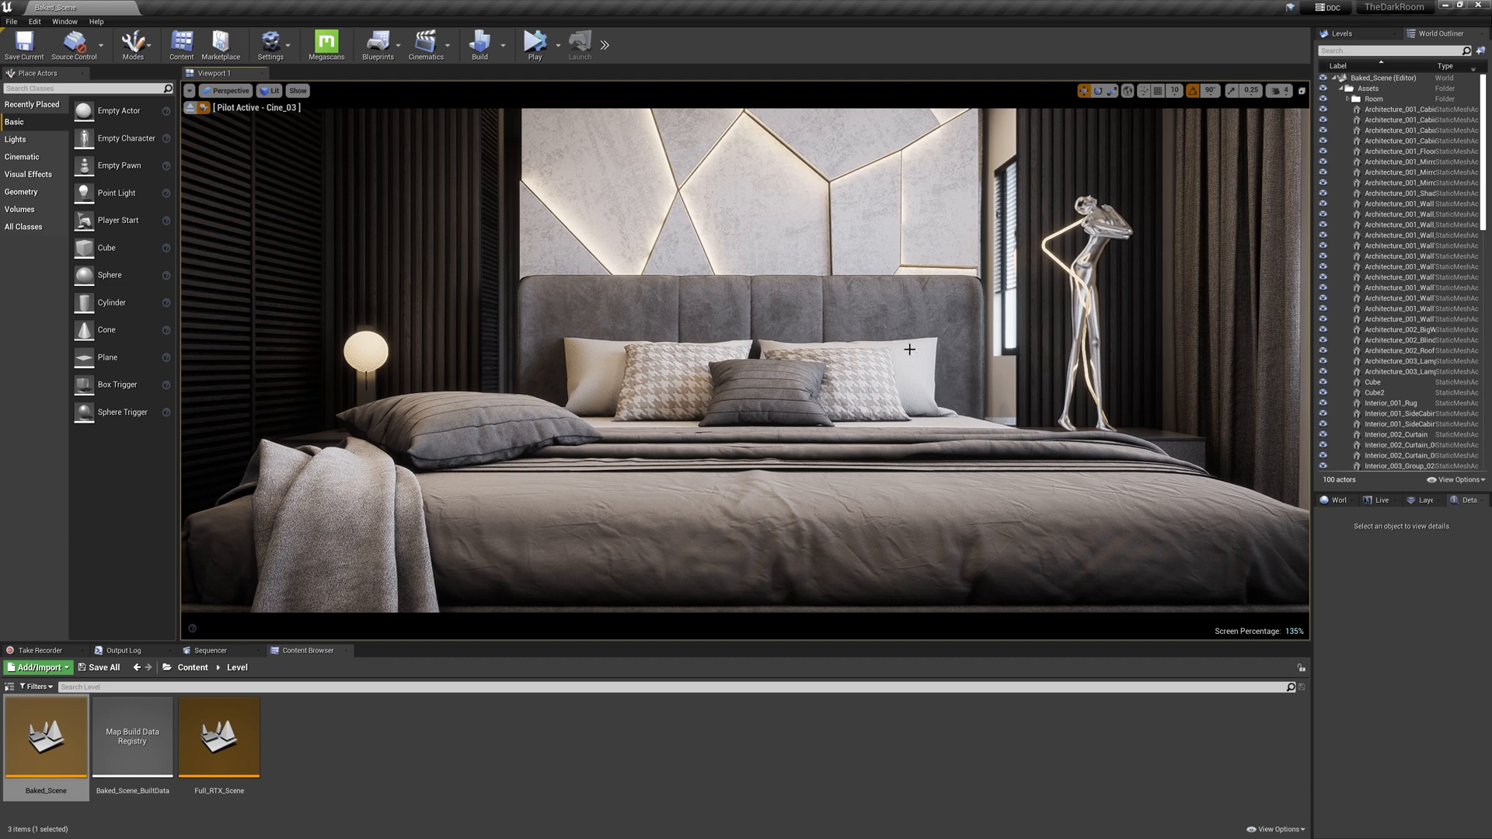
Enable Show Plugin Content and select the MovieRenderPipeline Content folder.
{"action": "left_click", "coordinate": [1278, 828]}
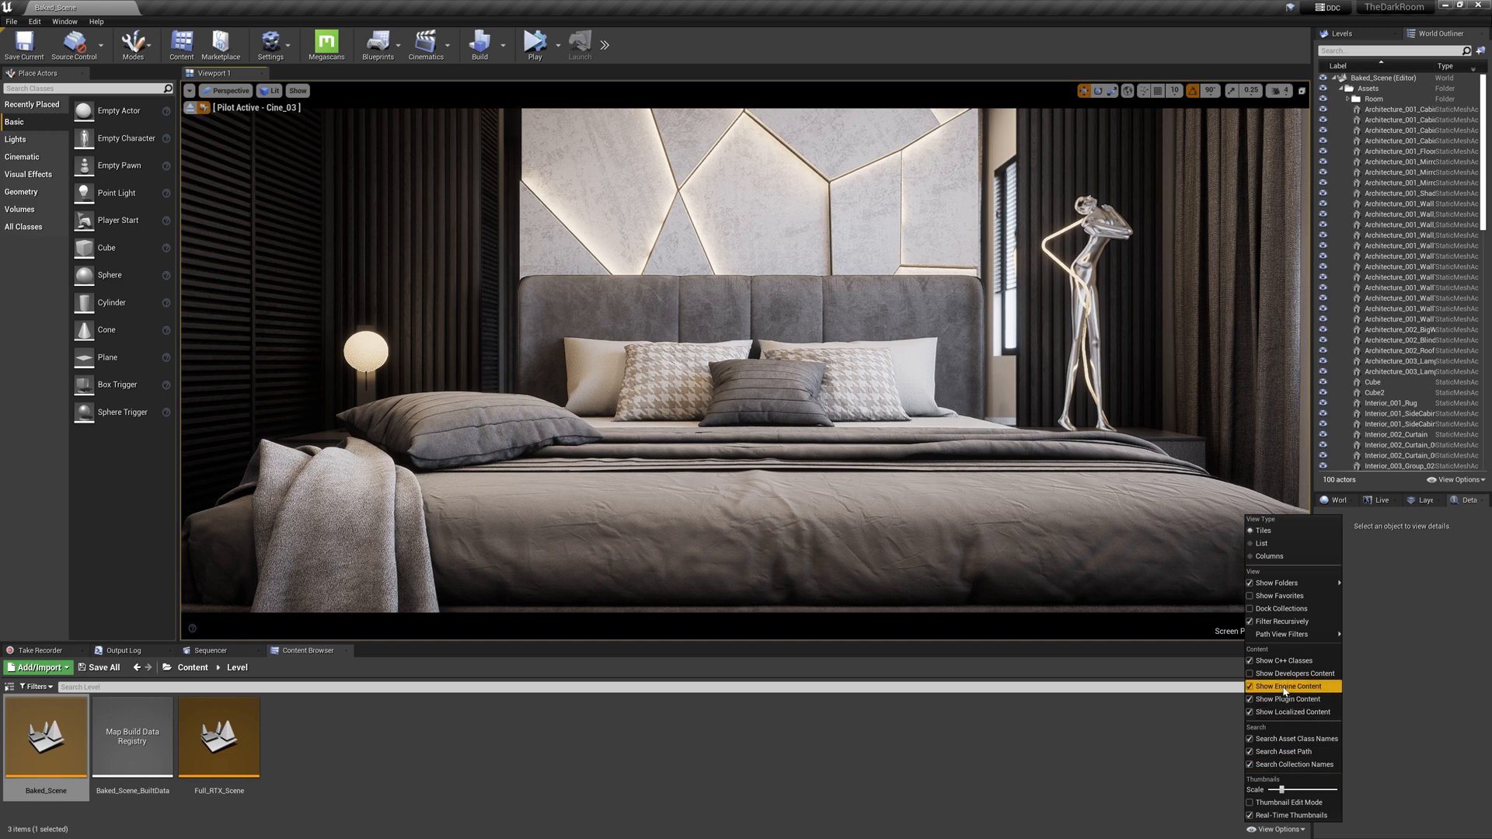
{"action": "mouse_move", "coordinate": [1289, 698]}
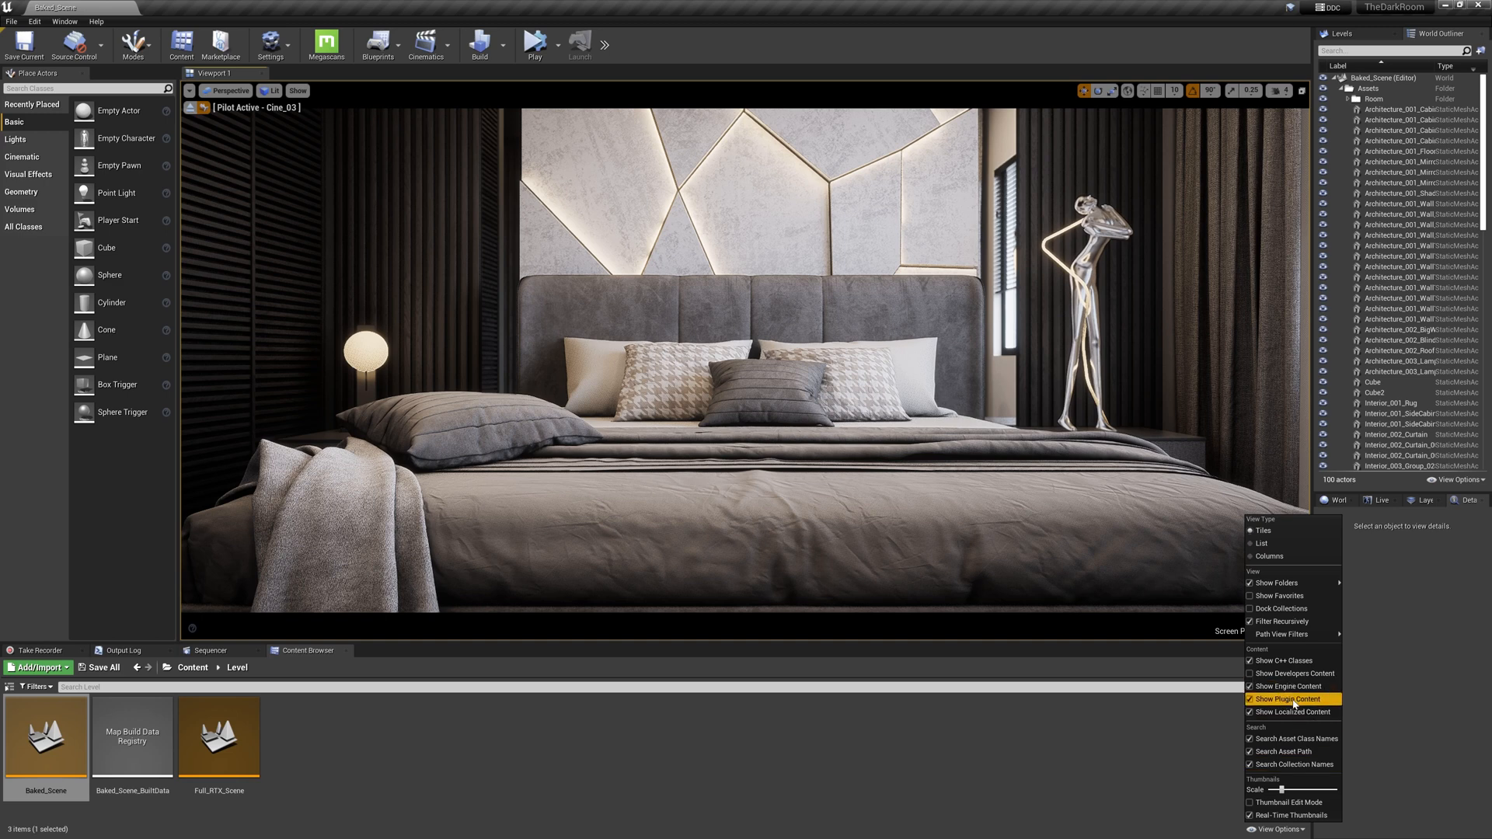
{"action": "left_click", "coordinate": [1292, 698]}
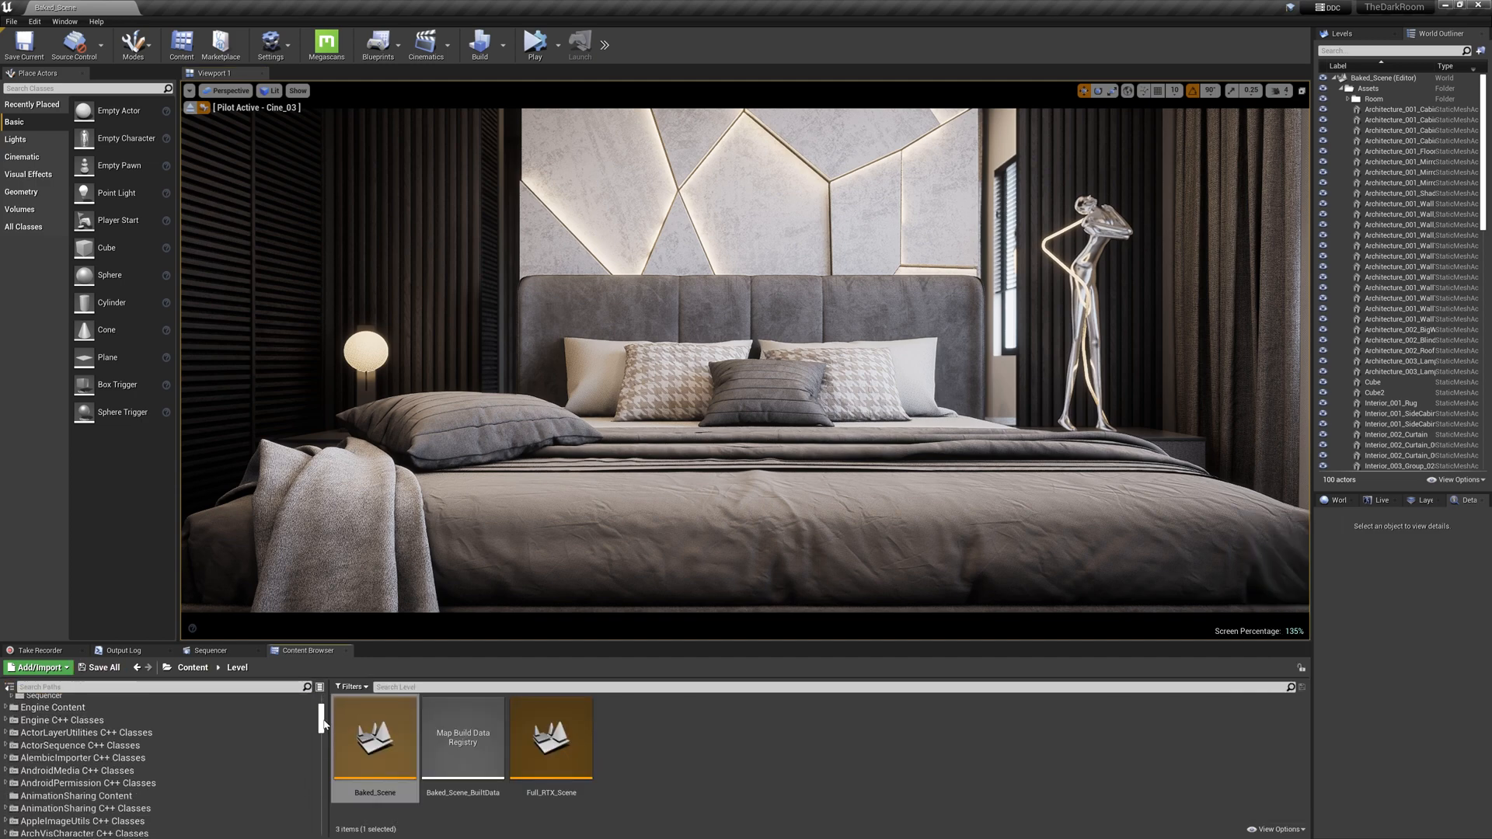
{"action": "scroll", "scroll_direction": "down", "scroll_amount": 3}
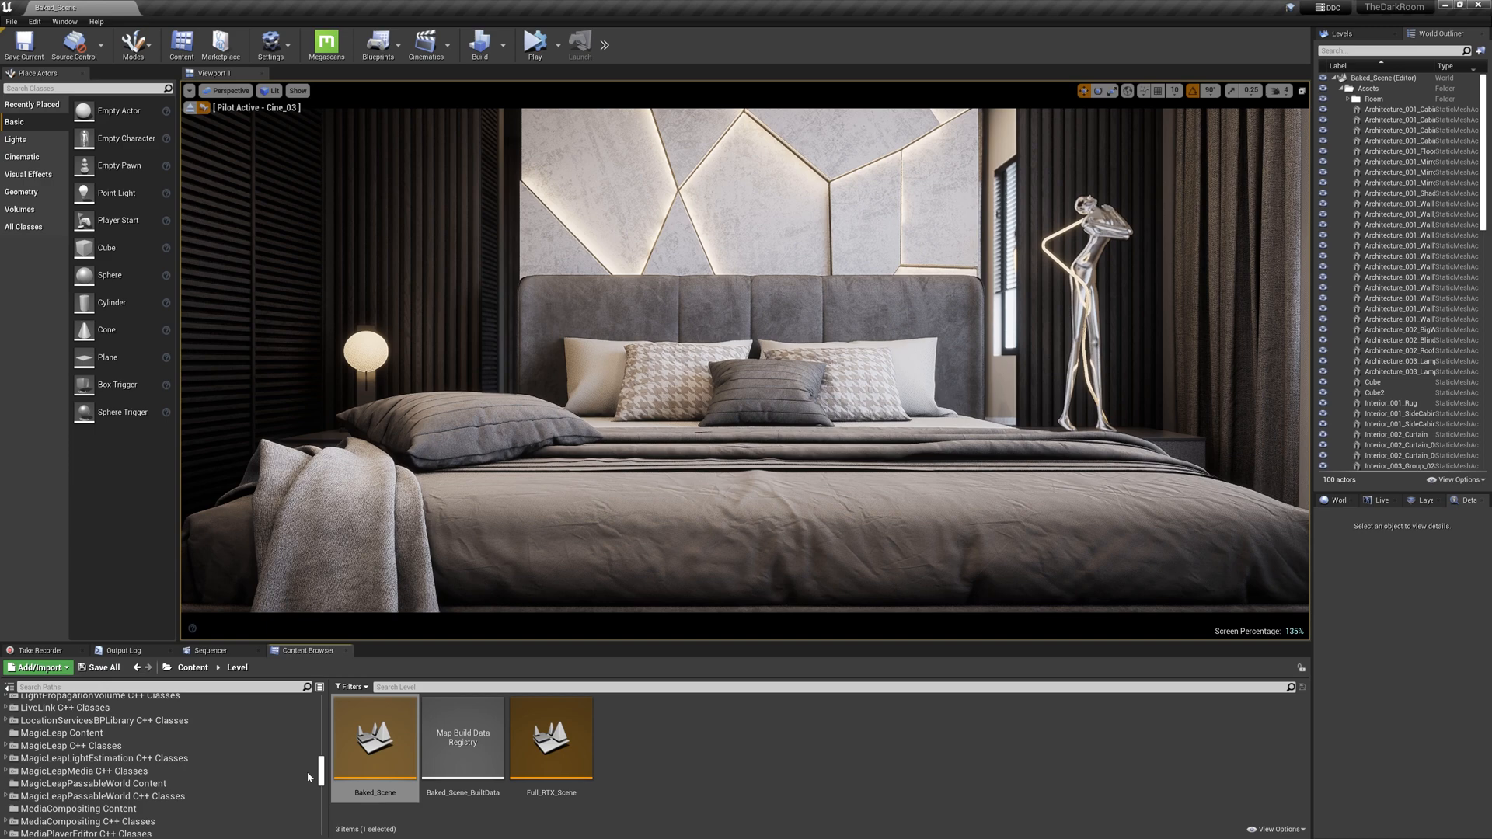
{"action": "scroll", "scroll_direction": "down", "scroll_amount": 3}
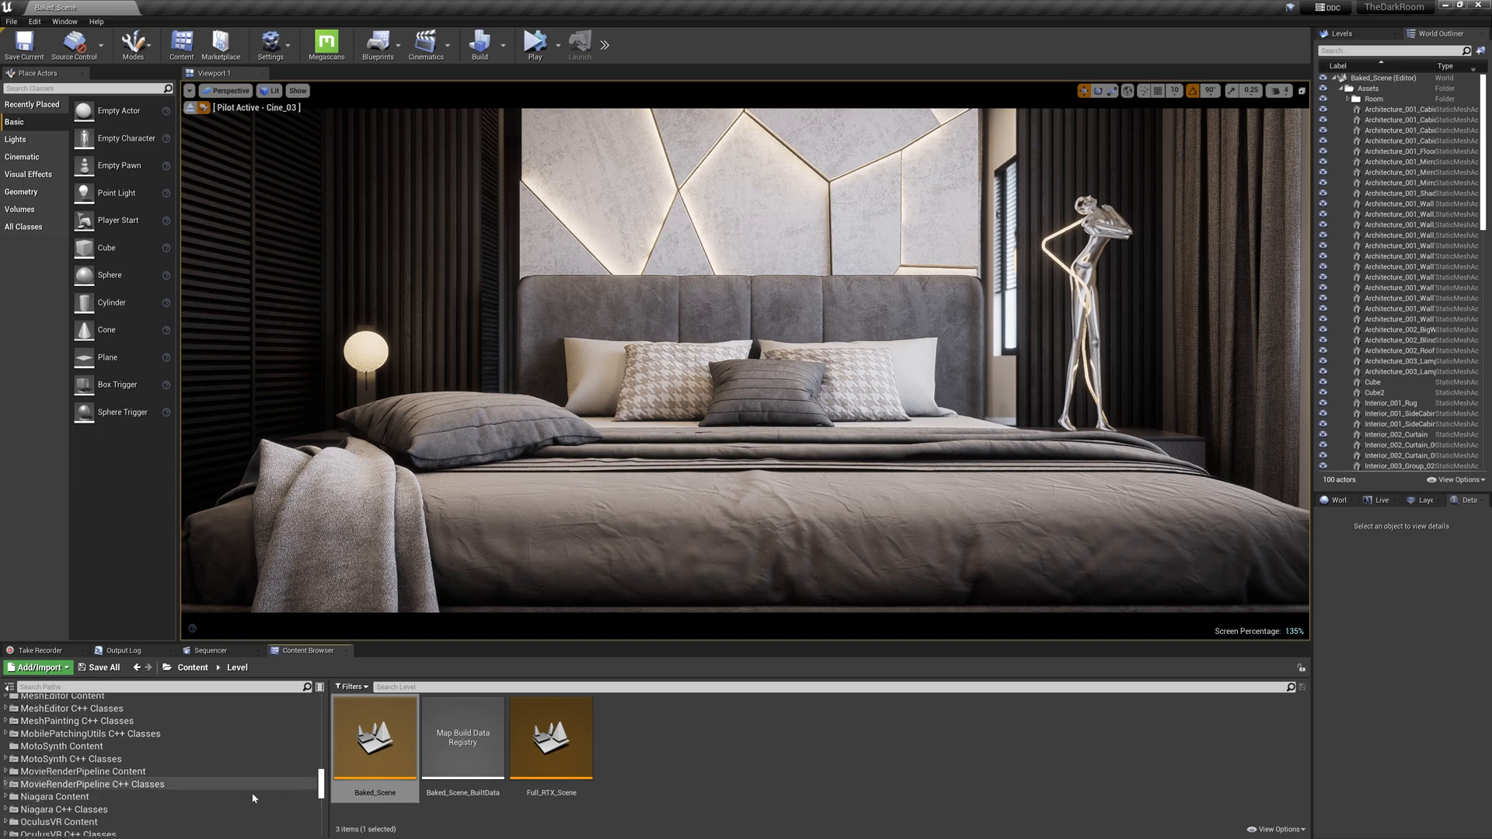
{"action": "left_click", "coordinate": [83, 771]}
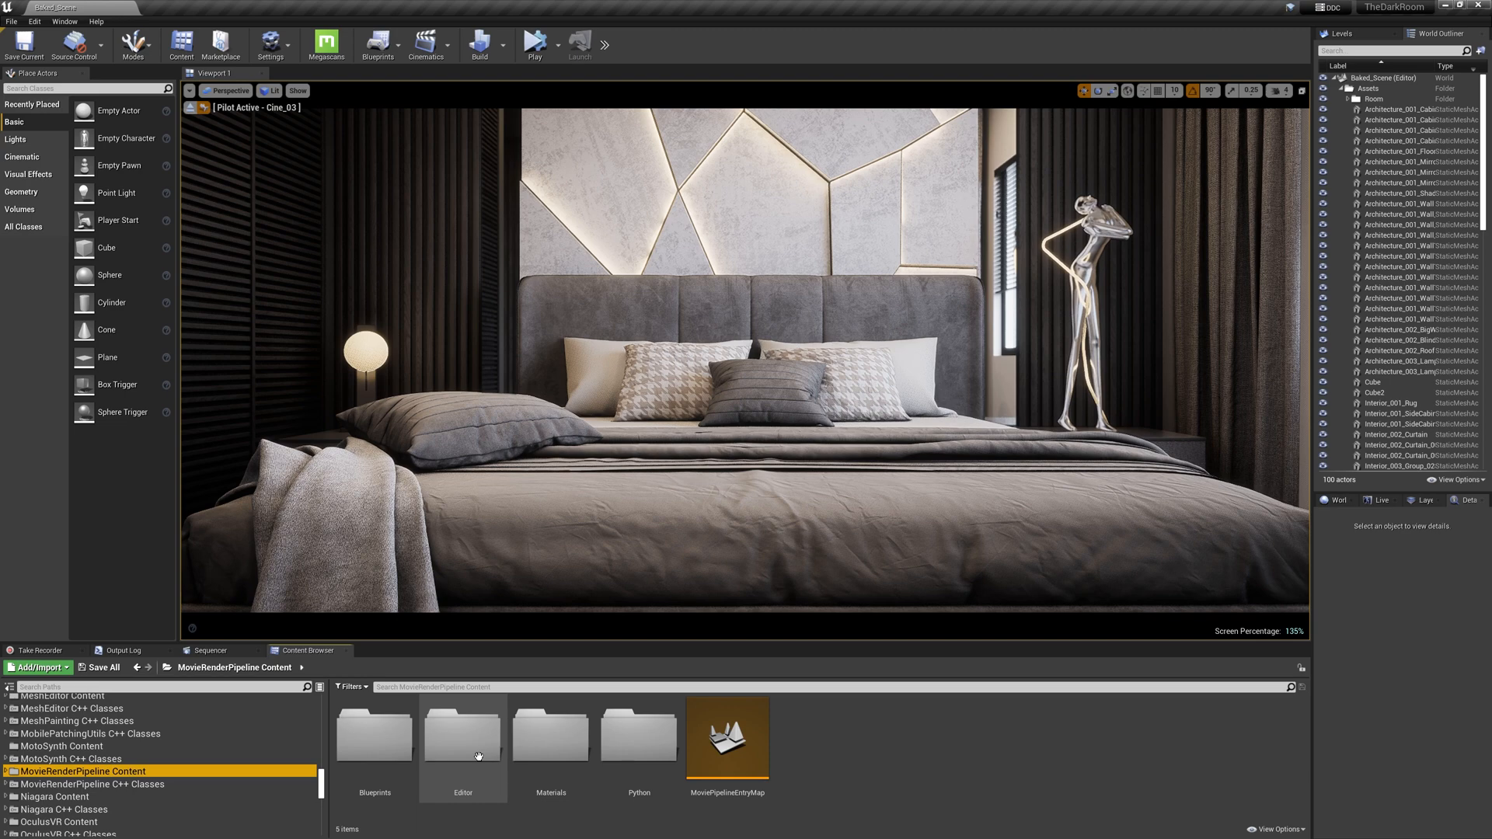
Browse into Editor > Stills, where the StillRenderSetupAutomation widget lives.
{"action": "double_click", "coordinate": [463, 735]}
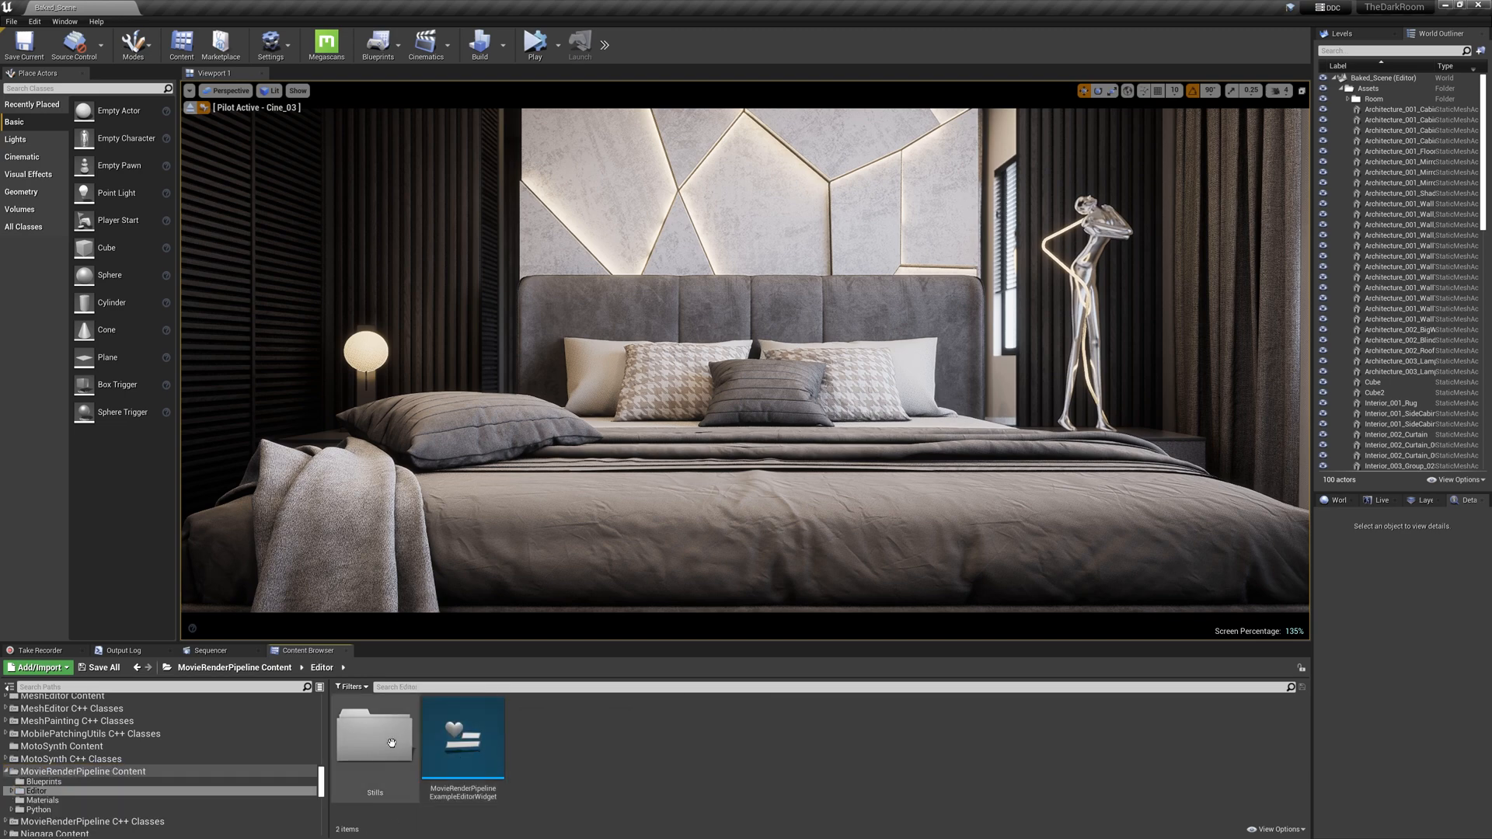
{"action": "double_click", "coordinate": [375, 737]}
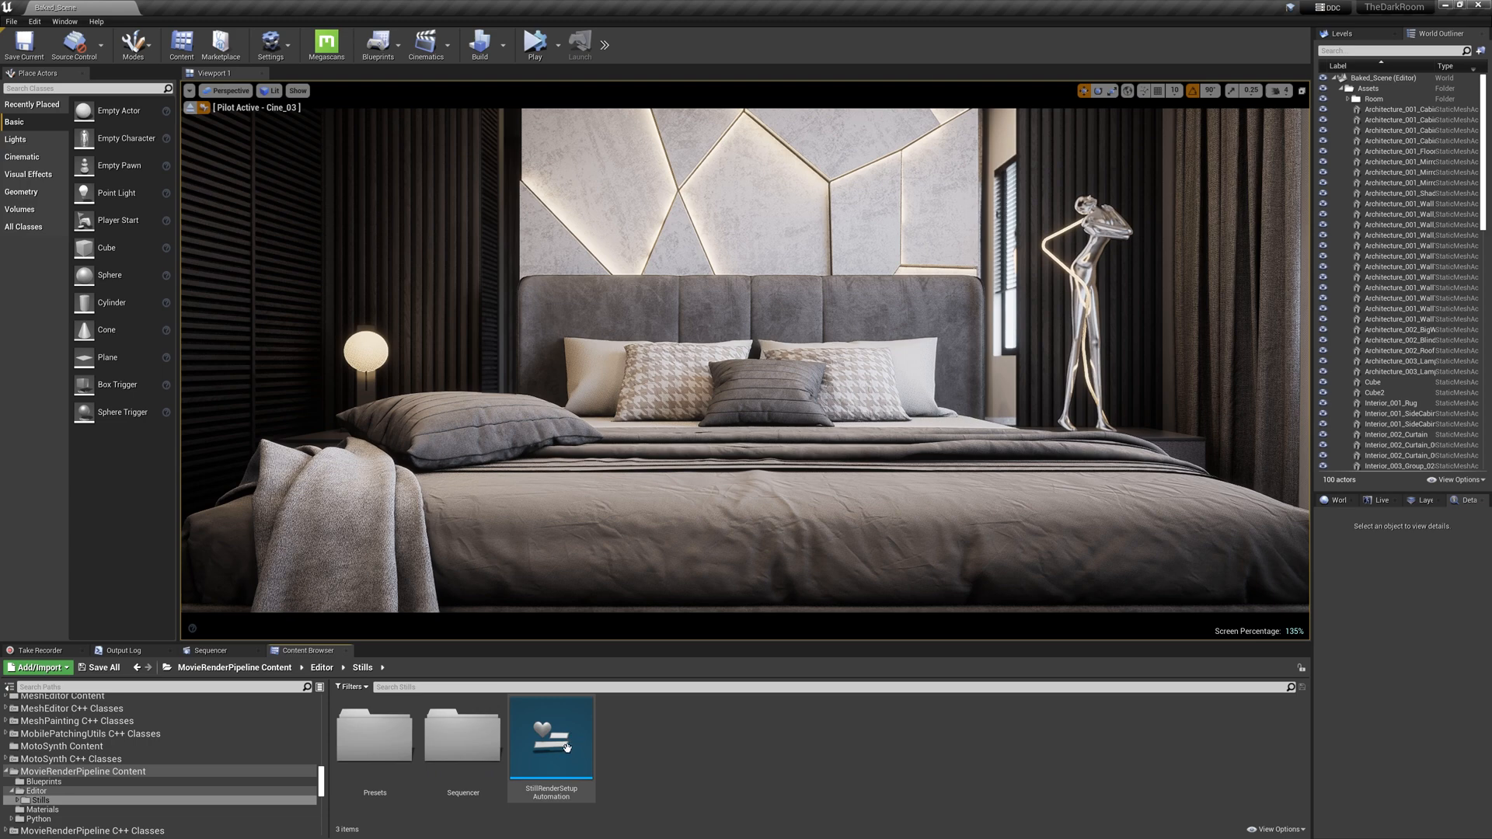
Run the StillRenderSetupAutomation widget to show the Sequencer Still Setup window.
{"action": "right_click", "coordinate": [550, 737]}
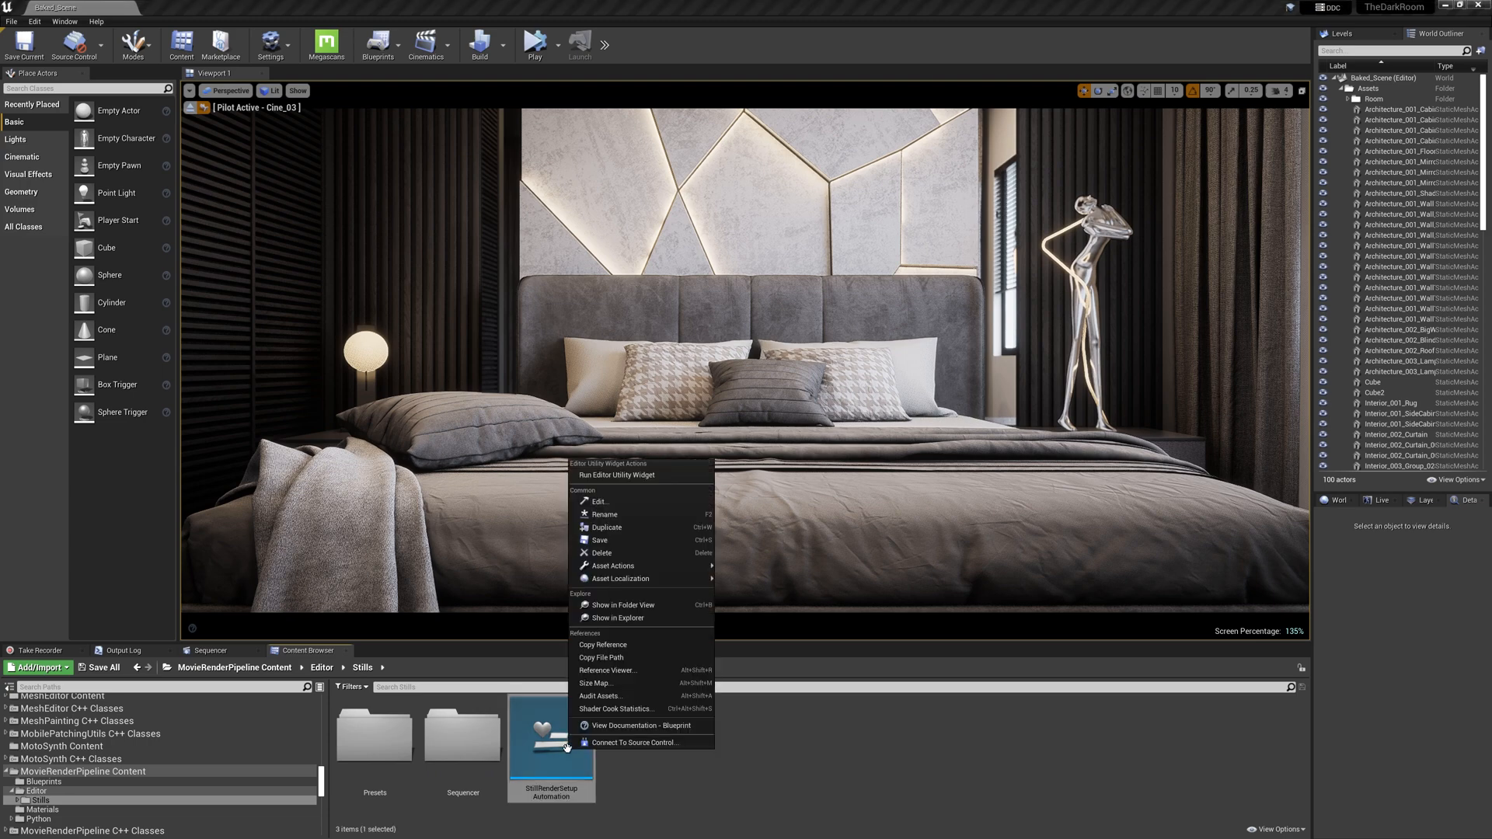
{"action": "left_click", "coordinate": [617, 476]}
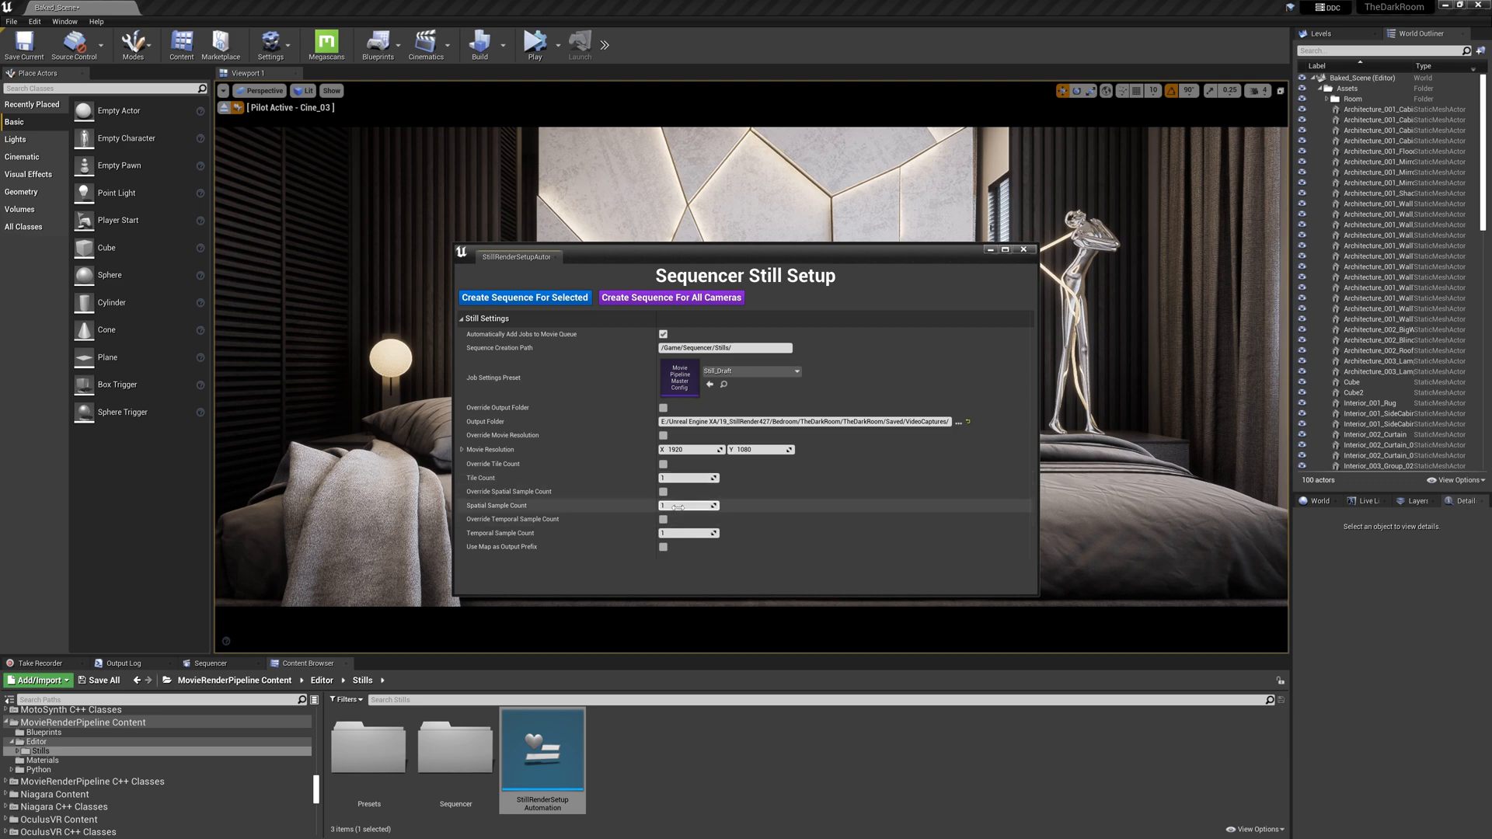
{"action": "mouse_move", "coordinate": [690, 519]}
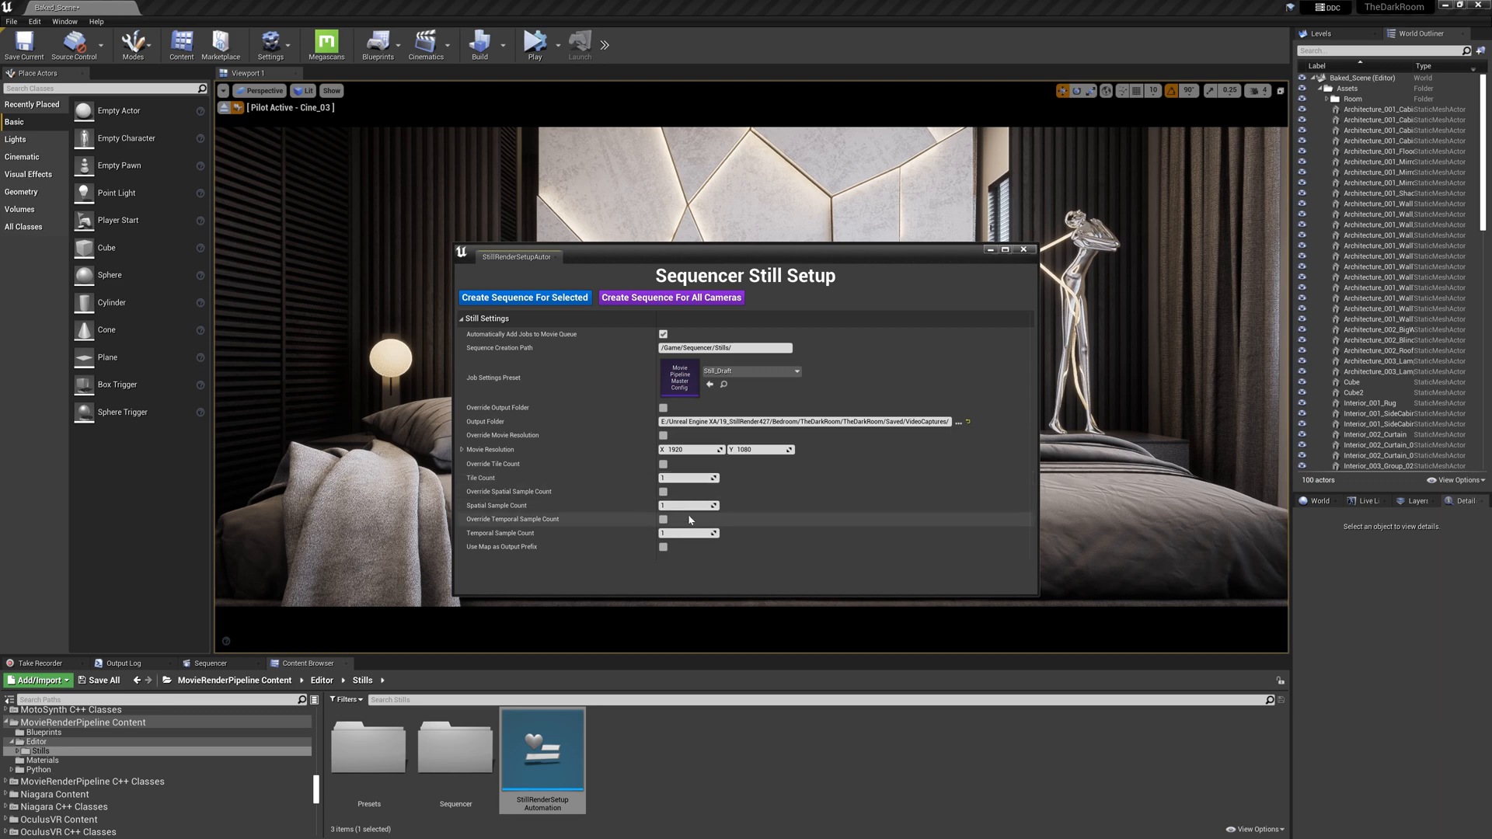
{"action": "mouse_move", "coordinate": [700, 505]}
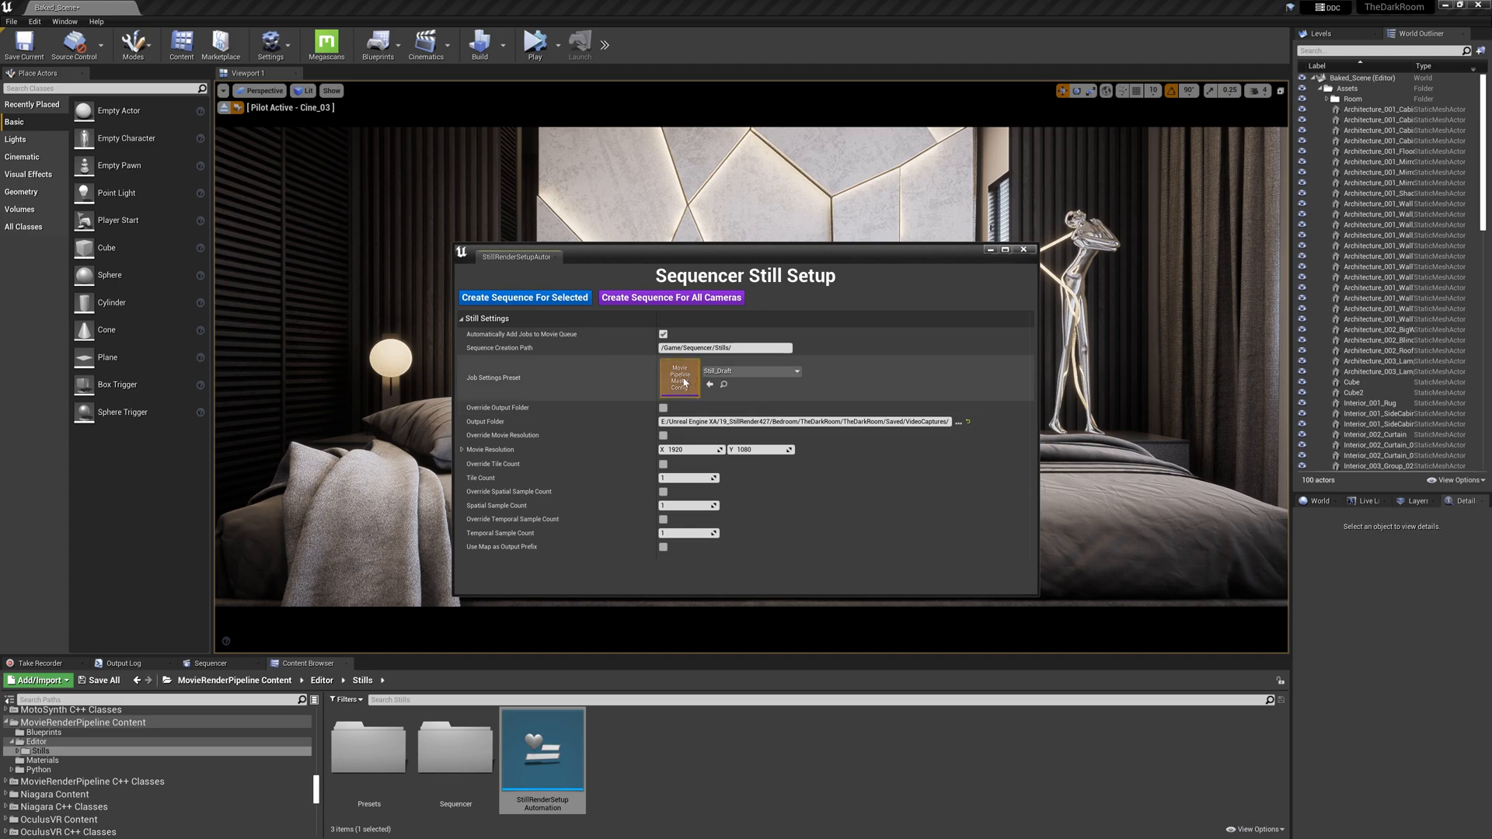
Edit the Still_Draft preset and add Console Variables to its settings.
{"action": "left_click", "coordinate": [679, 376]}
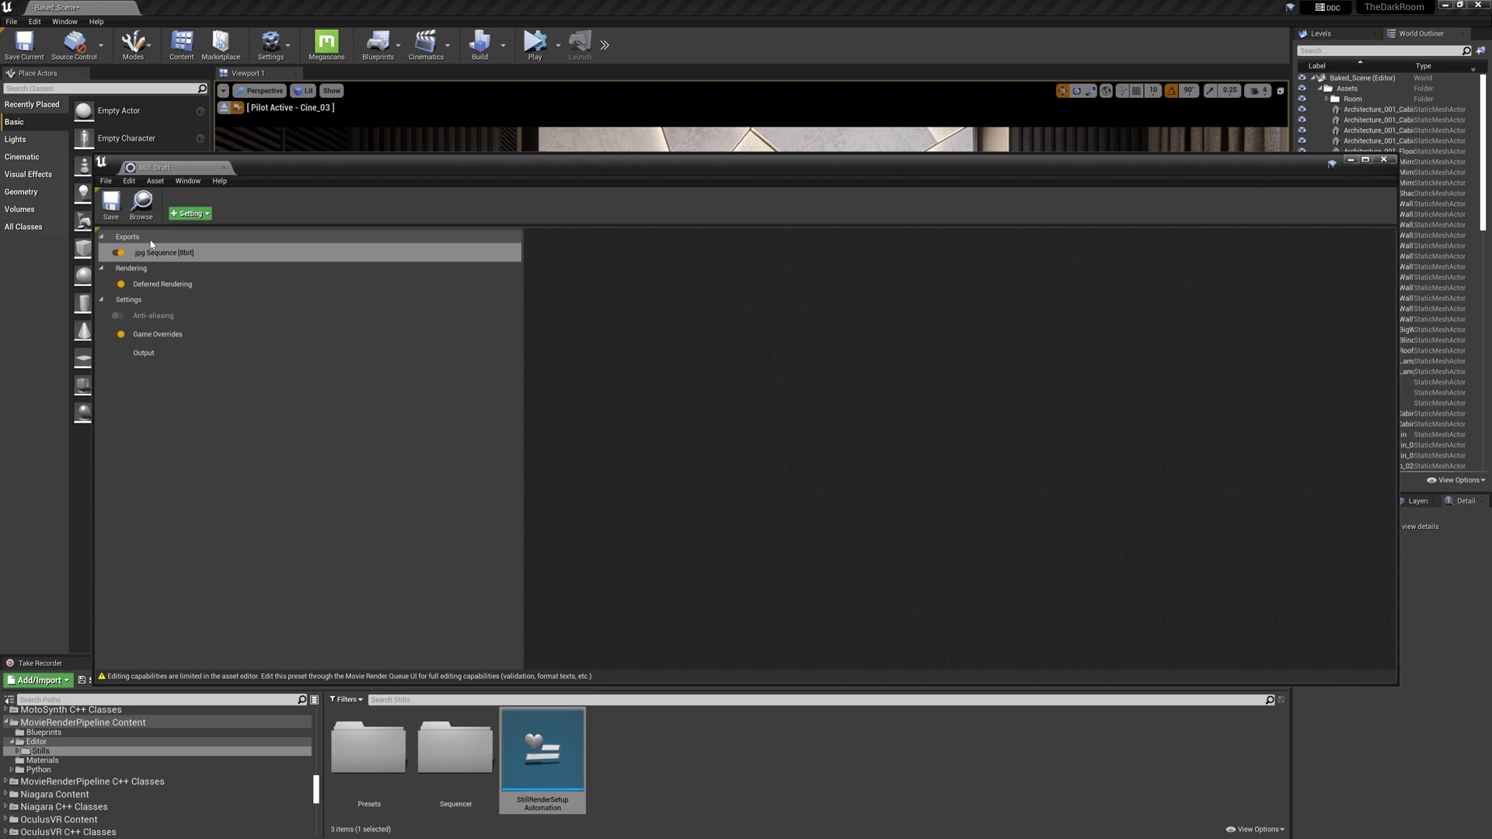
{"action": "left_click", "coordinate": [188, 213]}
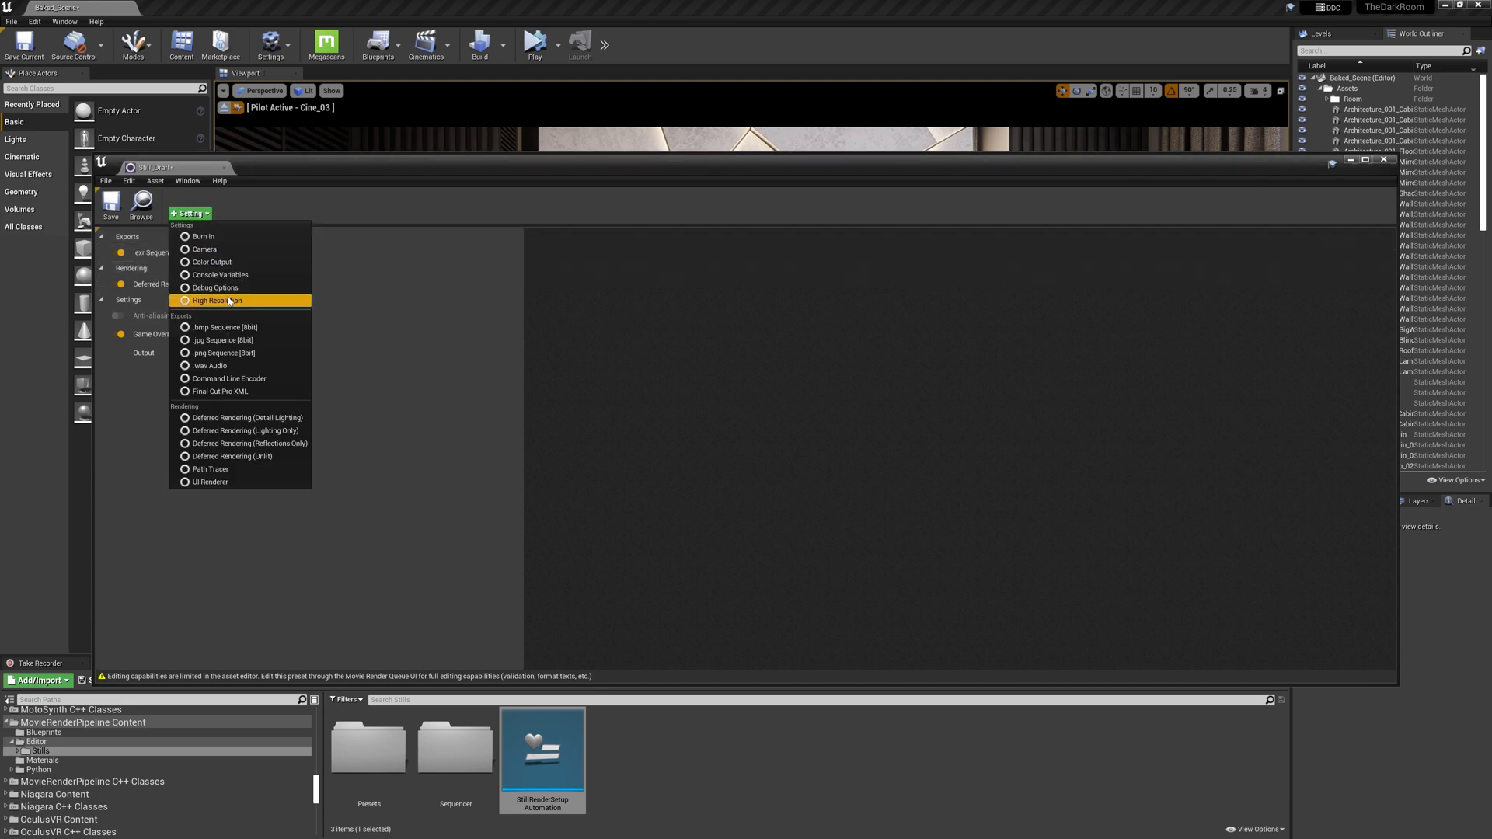
{"action": "left_click", "coordinate": [219, 275]}
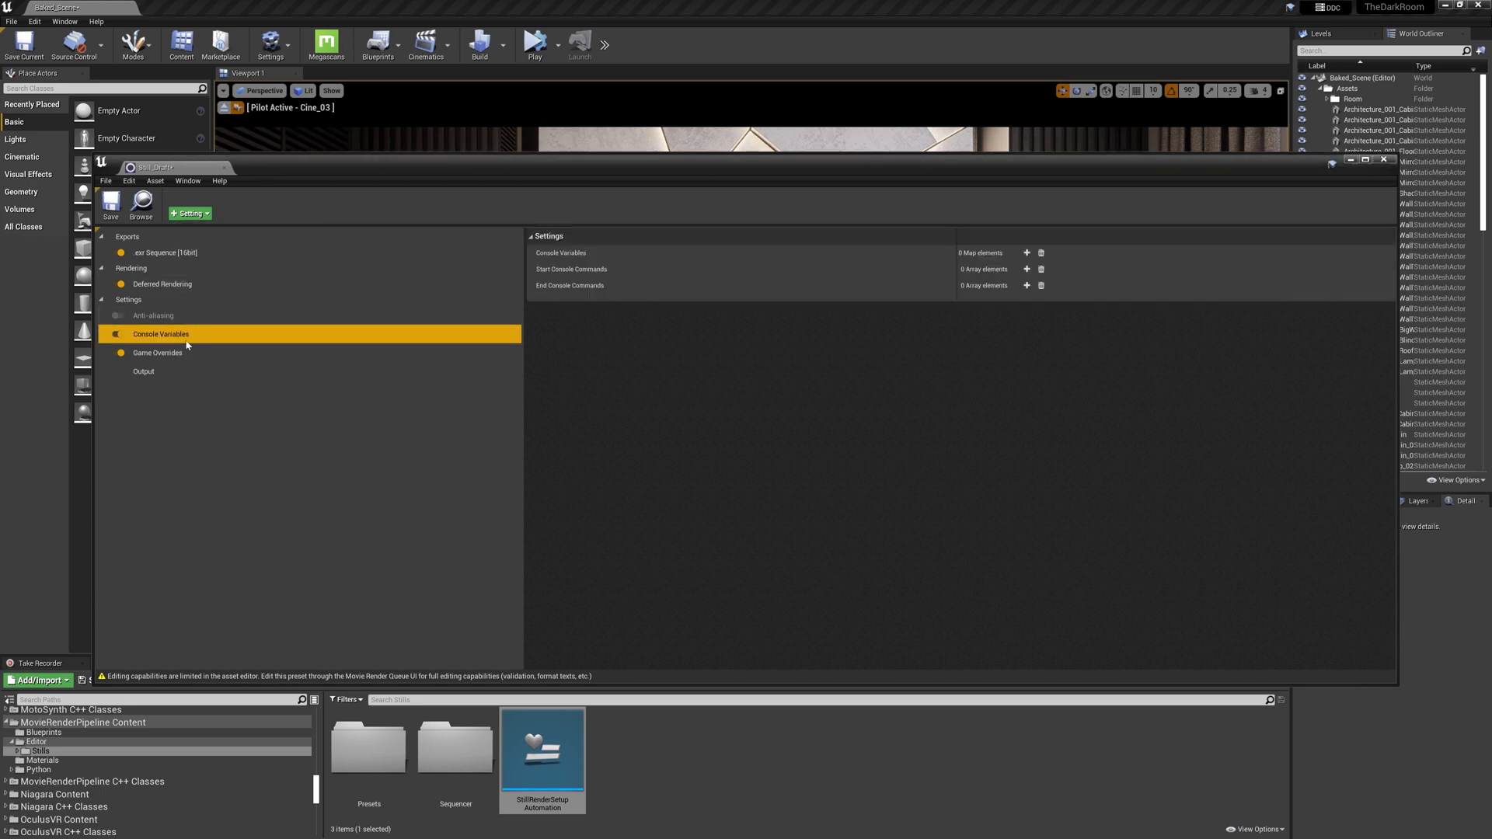
Save it as a new 4K_Ultra_Still preset in the Presets folder.
{"action": "left_click", "coordinate": [106, 180]}
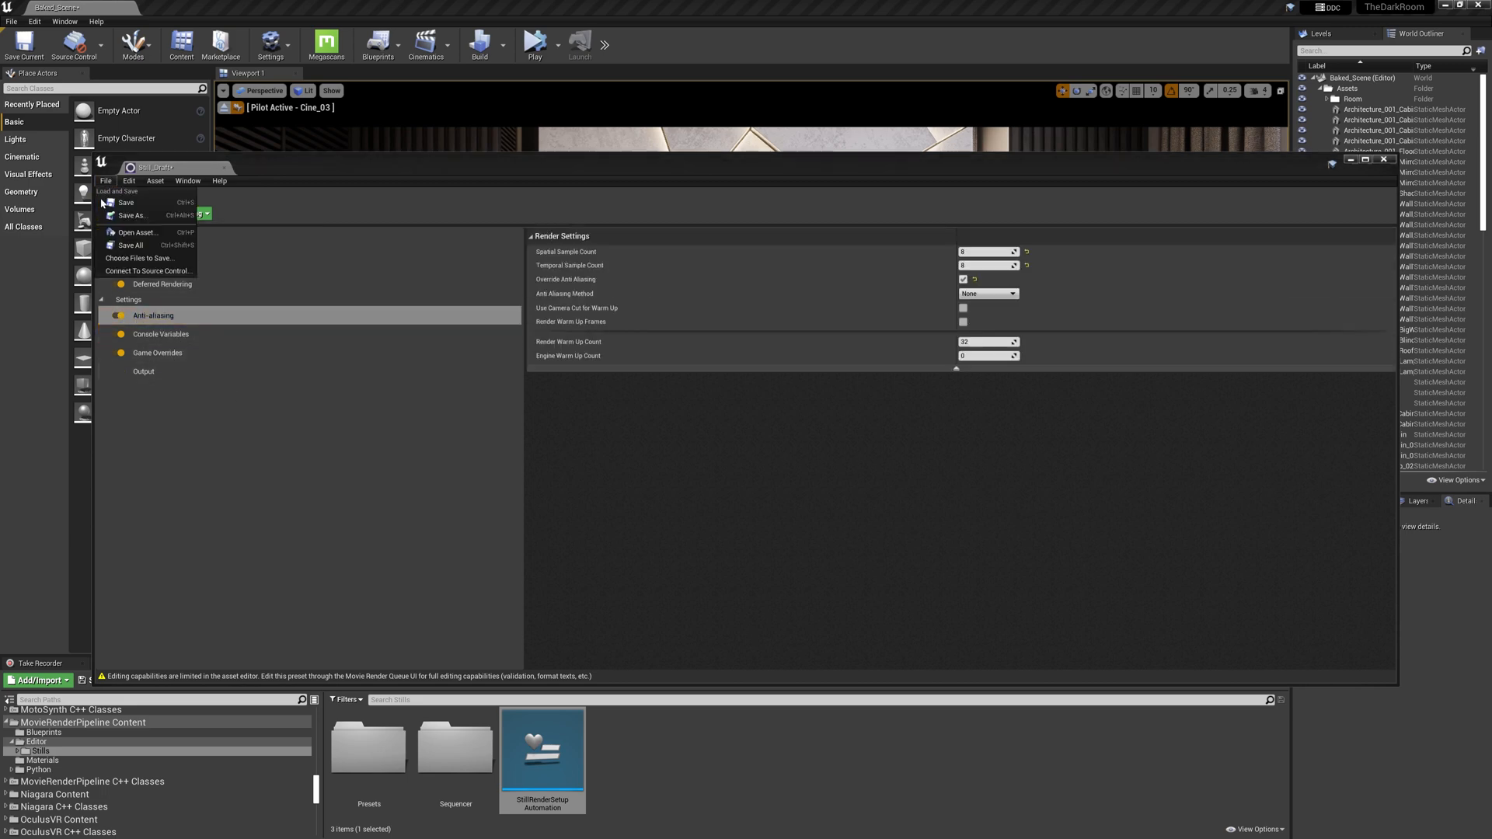
{"action": "left_click", "coordinate": [131, 215]}
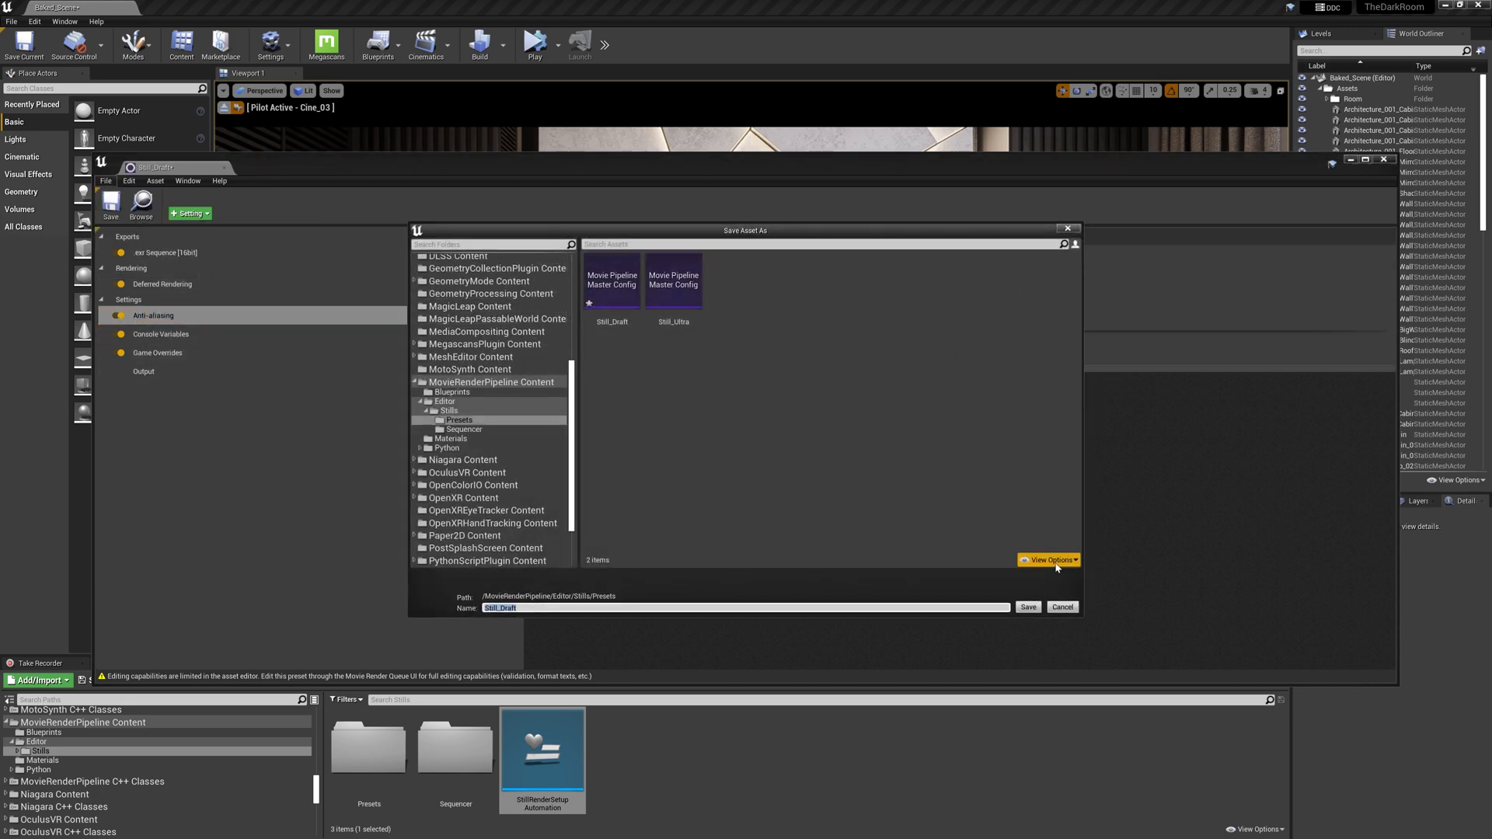
{"action": "left_click", "coordinate": [1027, 607]}
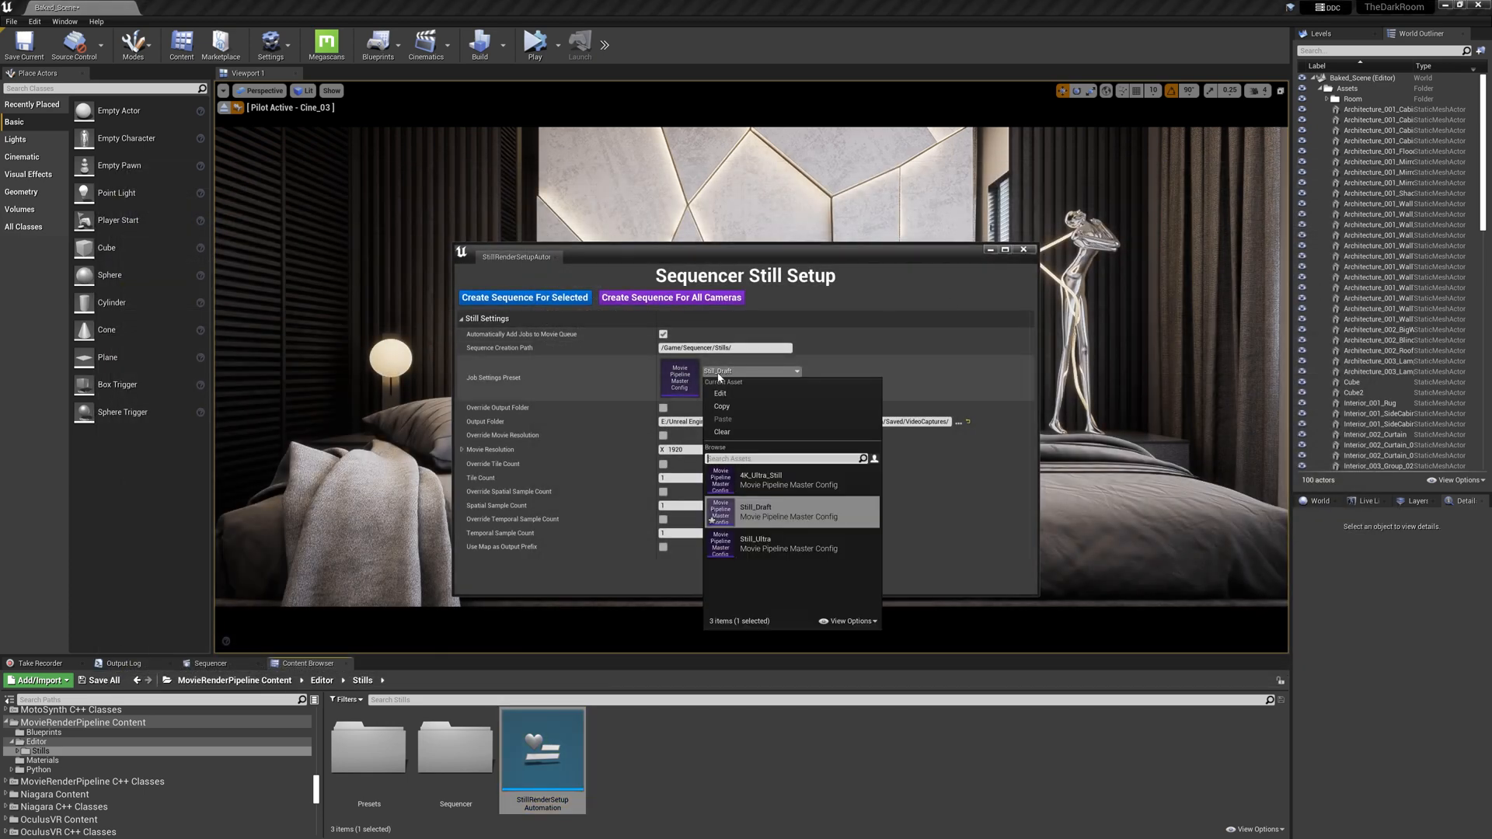
Choose 4K_Ultra_Still as the Job Settings Preset.
{"action": "left_click", "coordinate": [762, 479]}
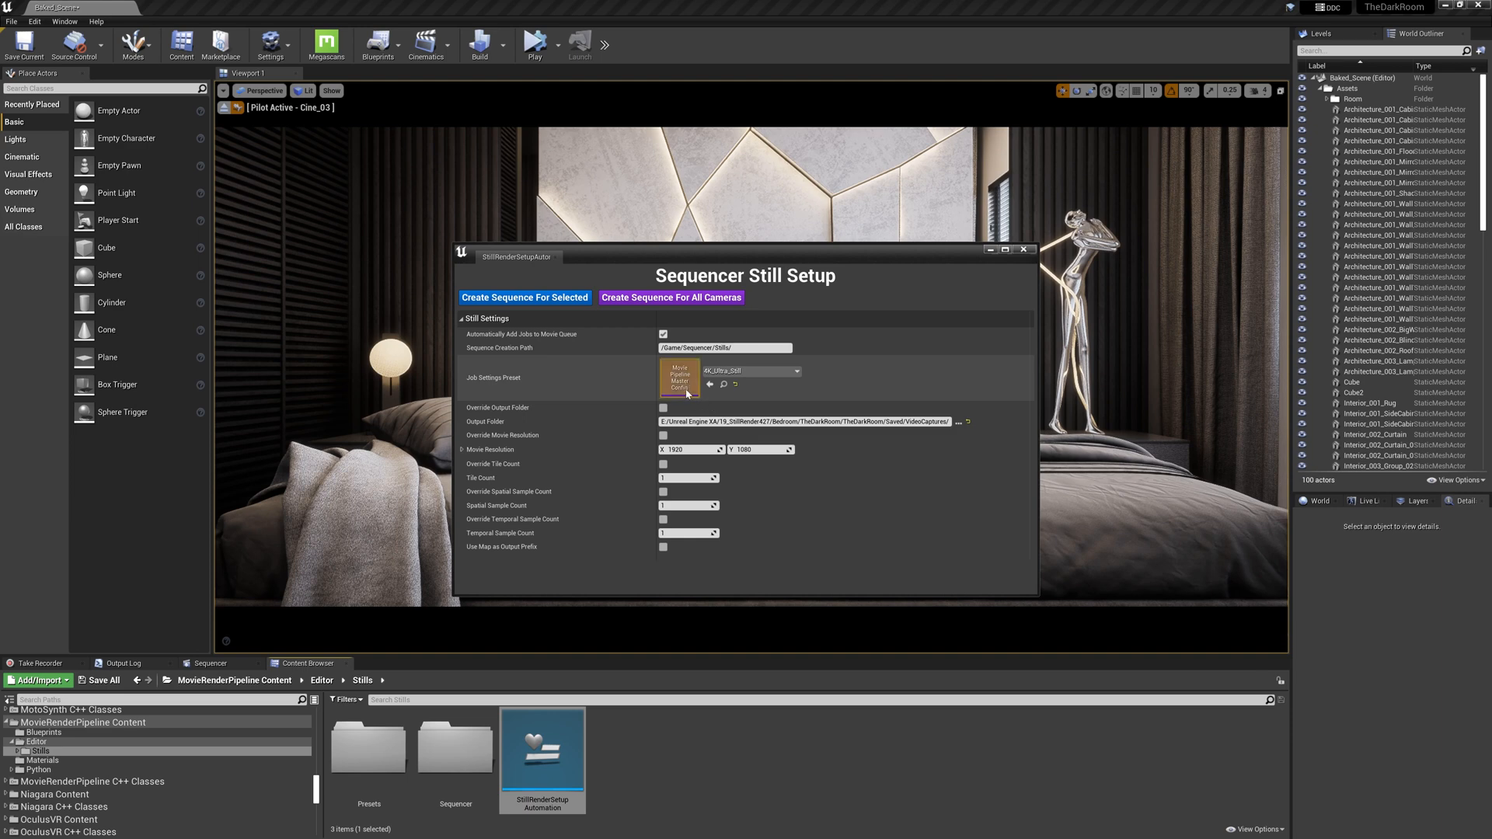
{"action": "mouse_move", "coordinate": [605, 330]}
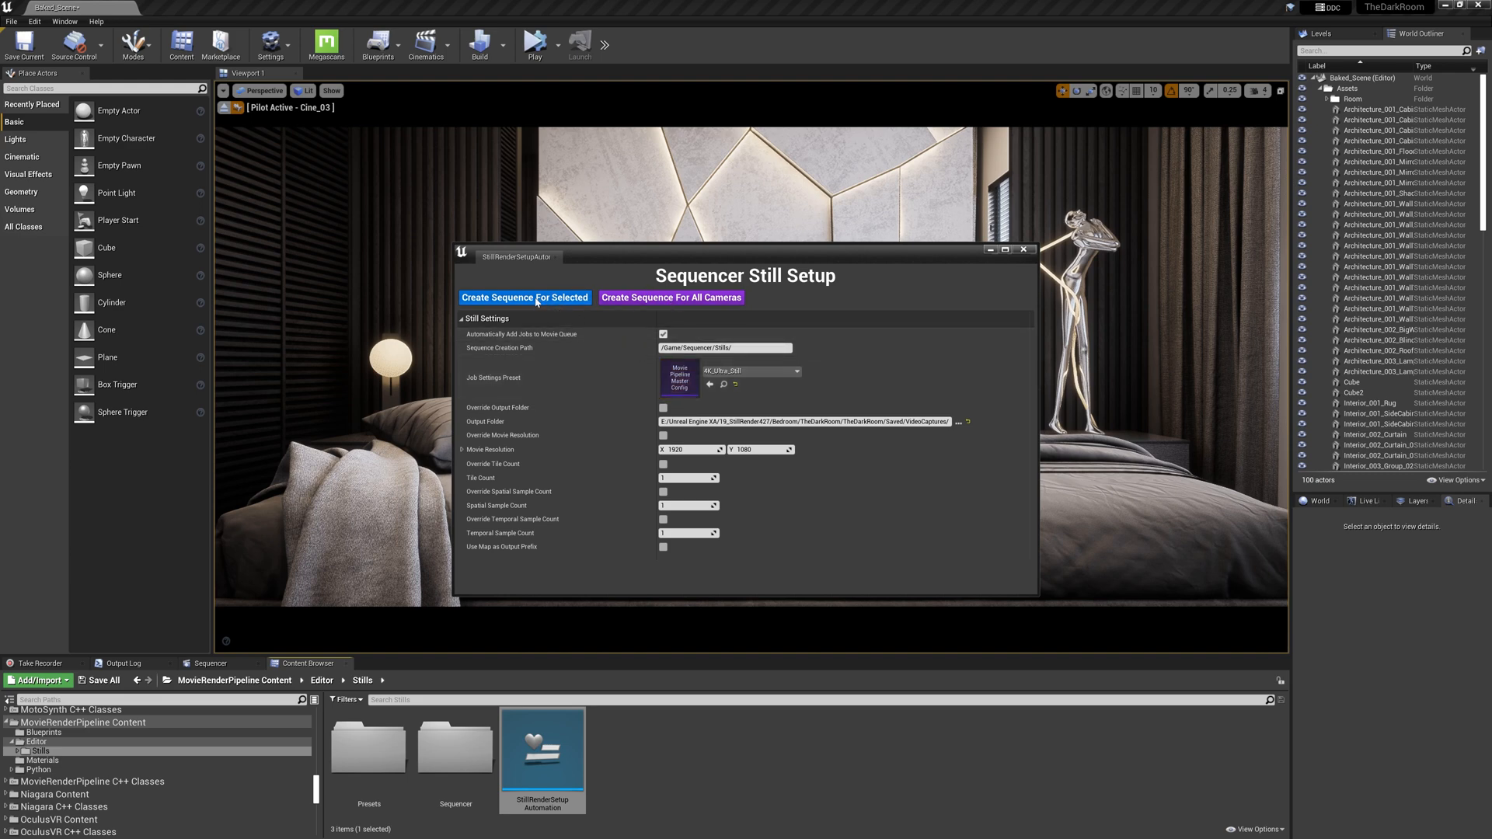
{"action": "mouse_move", "coordinate": [626, 242]}
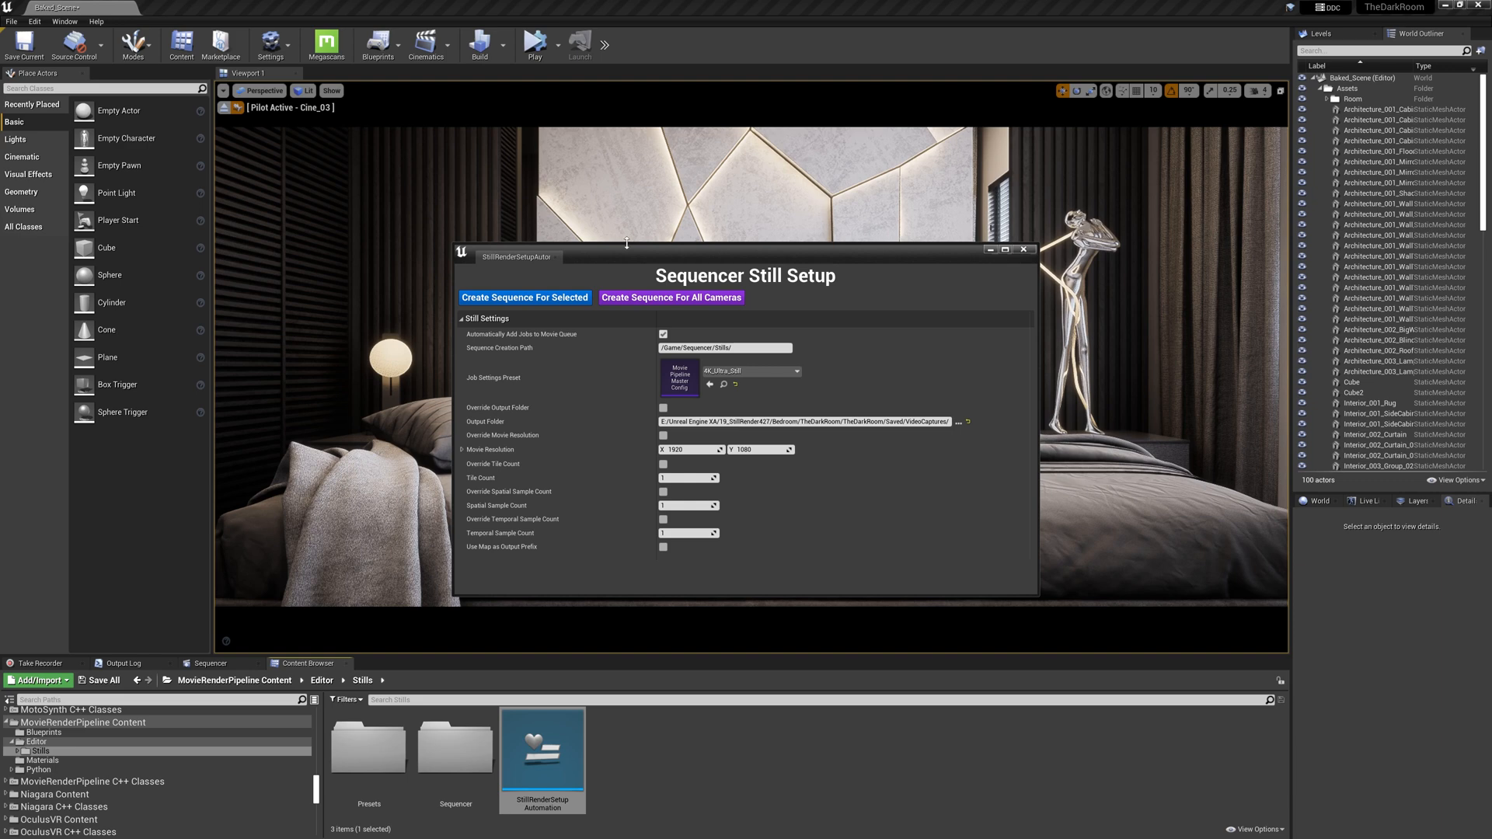
{"action": "mouse_move", "coordinate": [907, 174]}
{"action": "type", "text": "cine"}
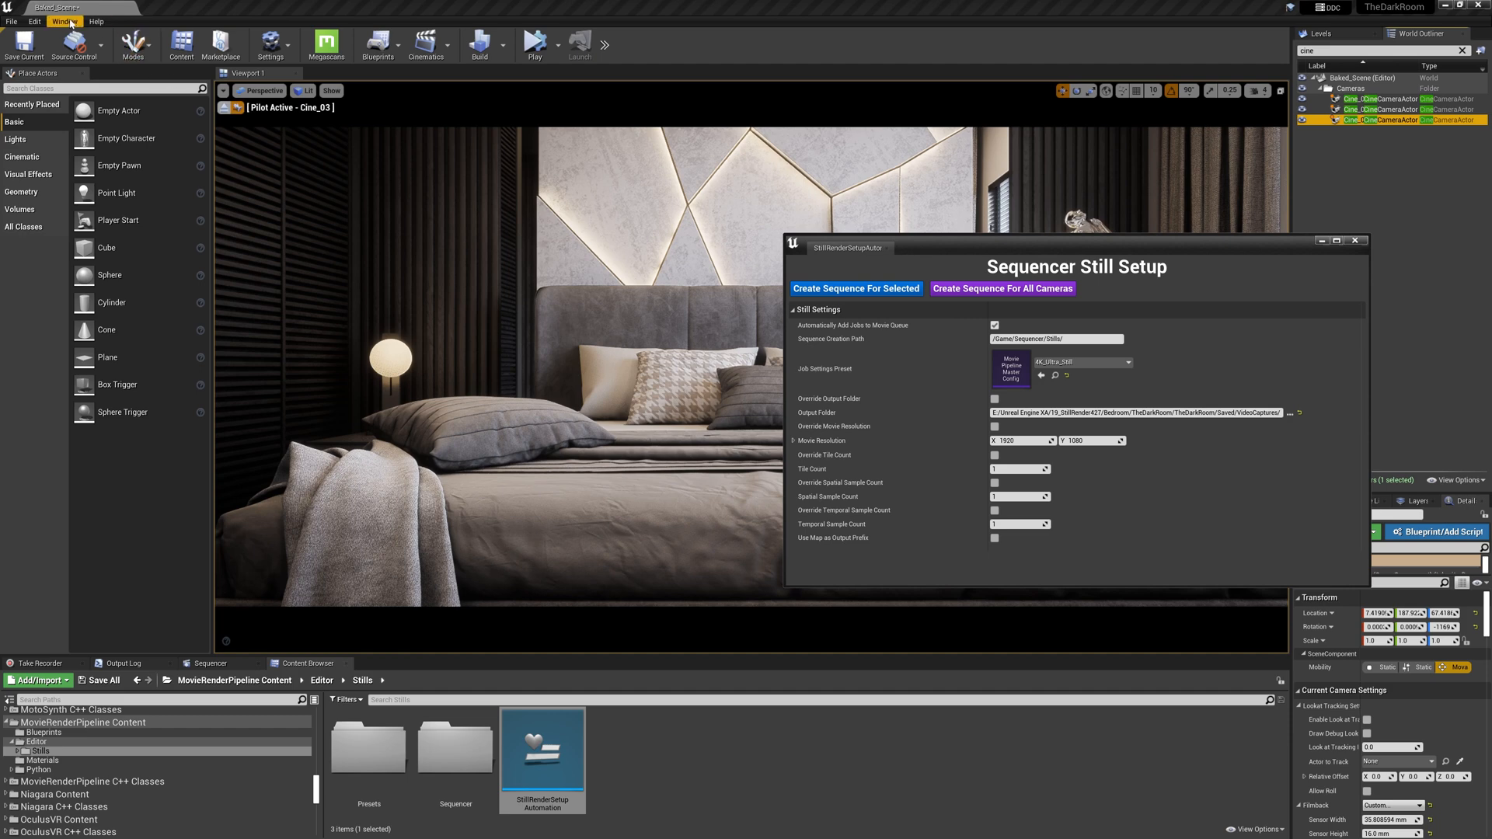
Open Movie Render Queue, create a Cine_03 still job, then delete it.
{"action": "left_click", "coordinate": [855, 289]}
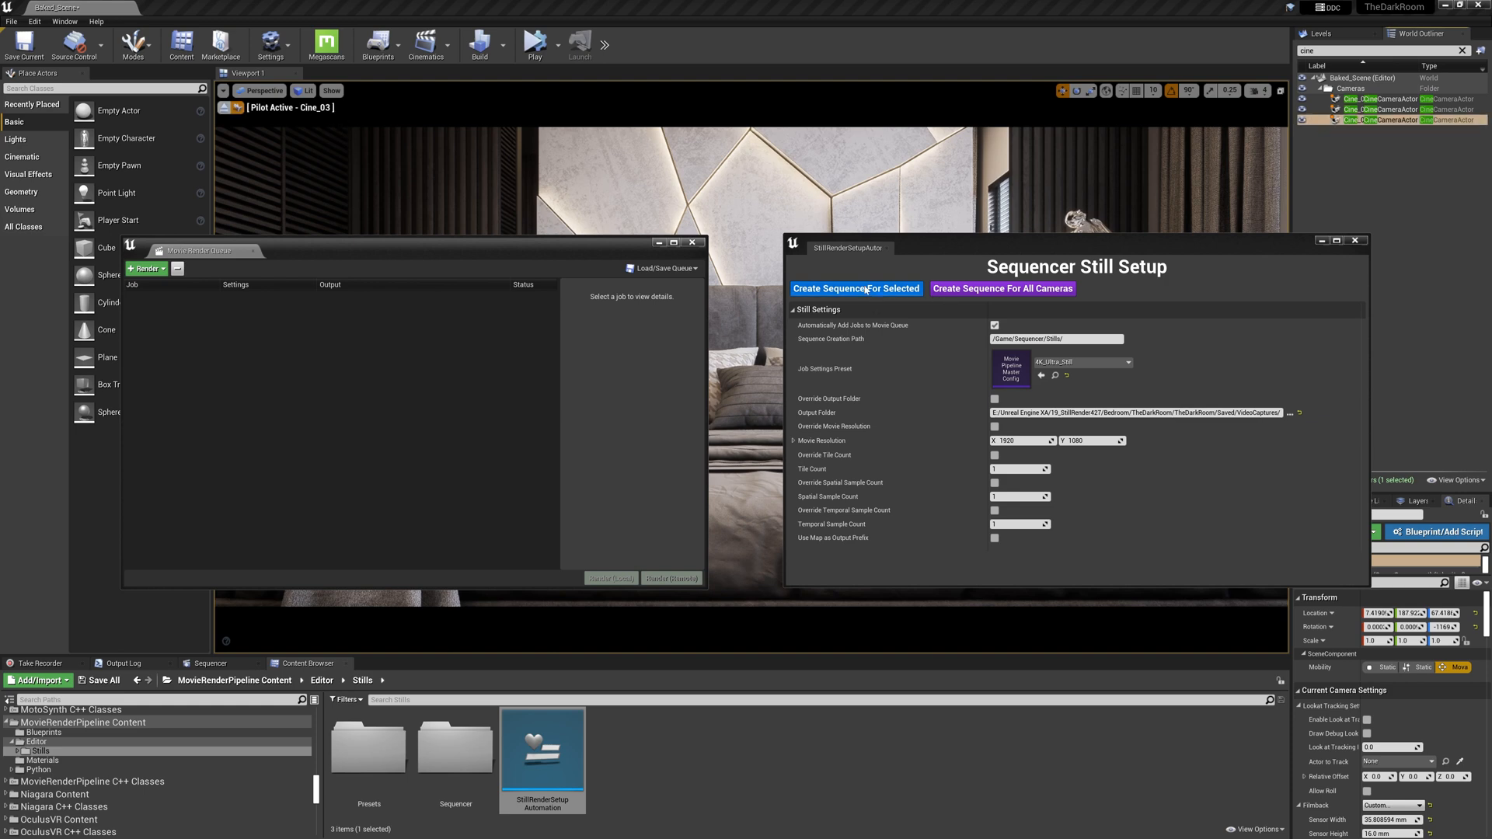
{"action": "left_click", "coordinate": [855, 289]}
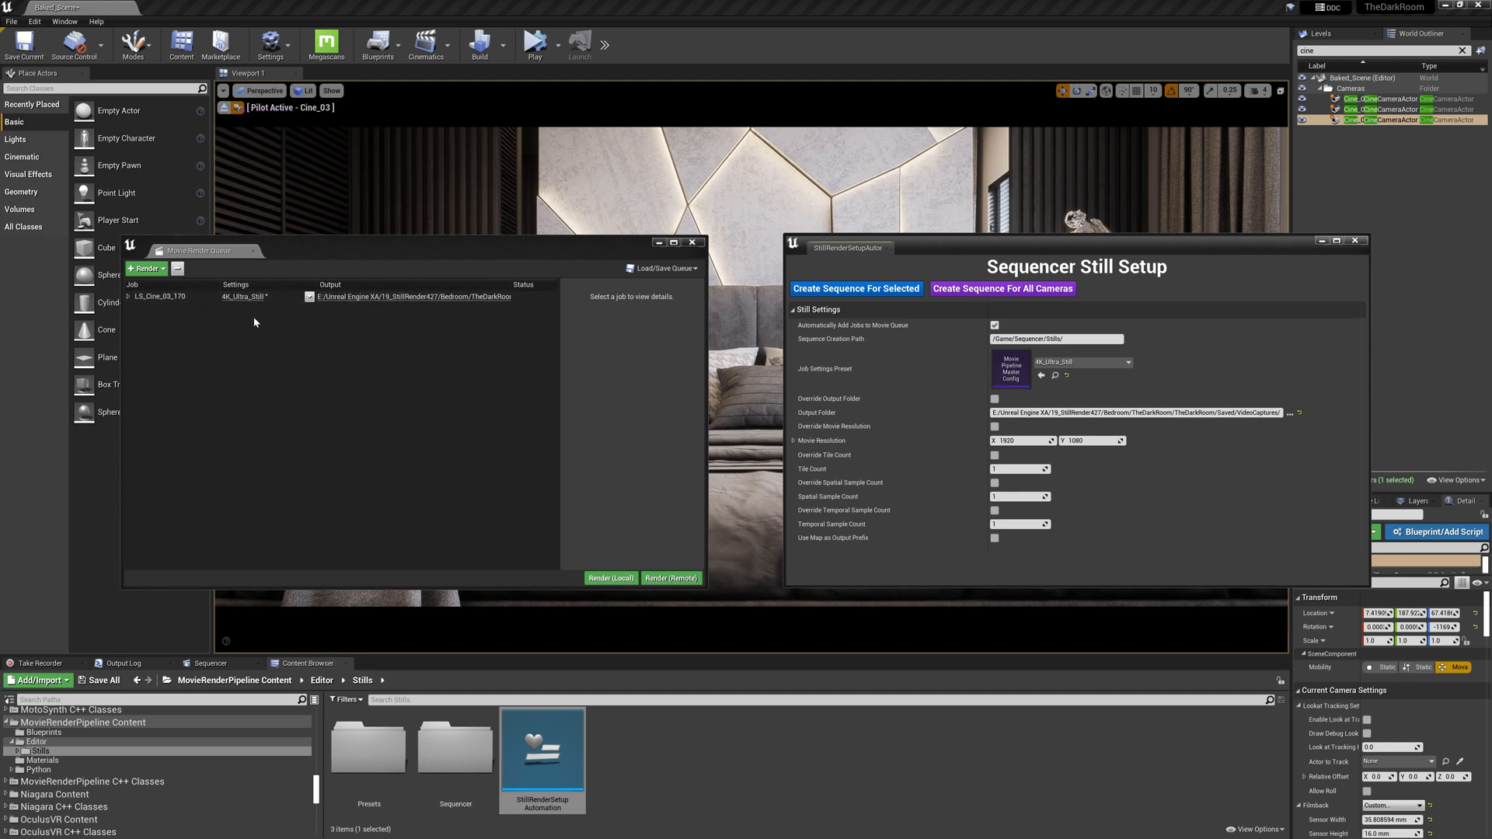
{"action": "mouse_move", "coordinate": [281, 308]}
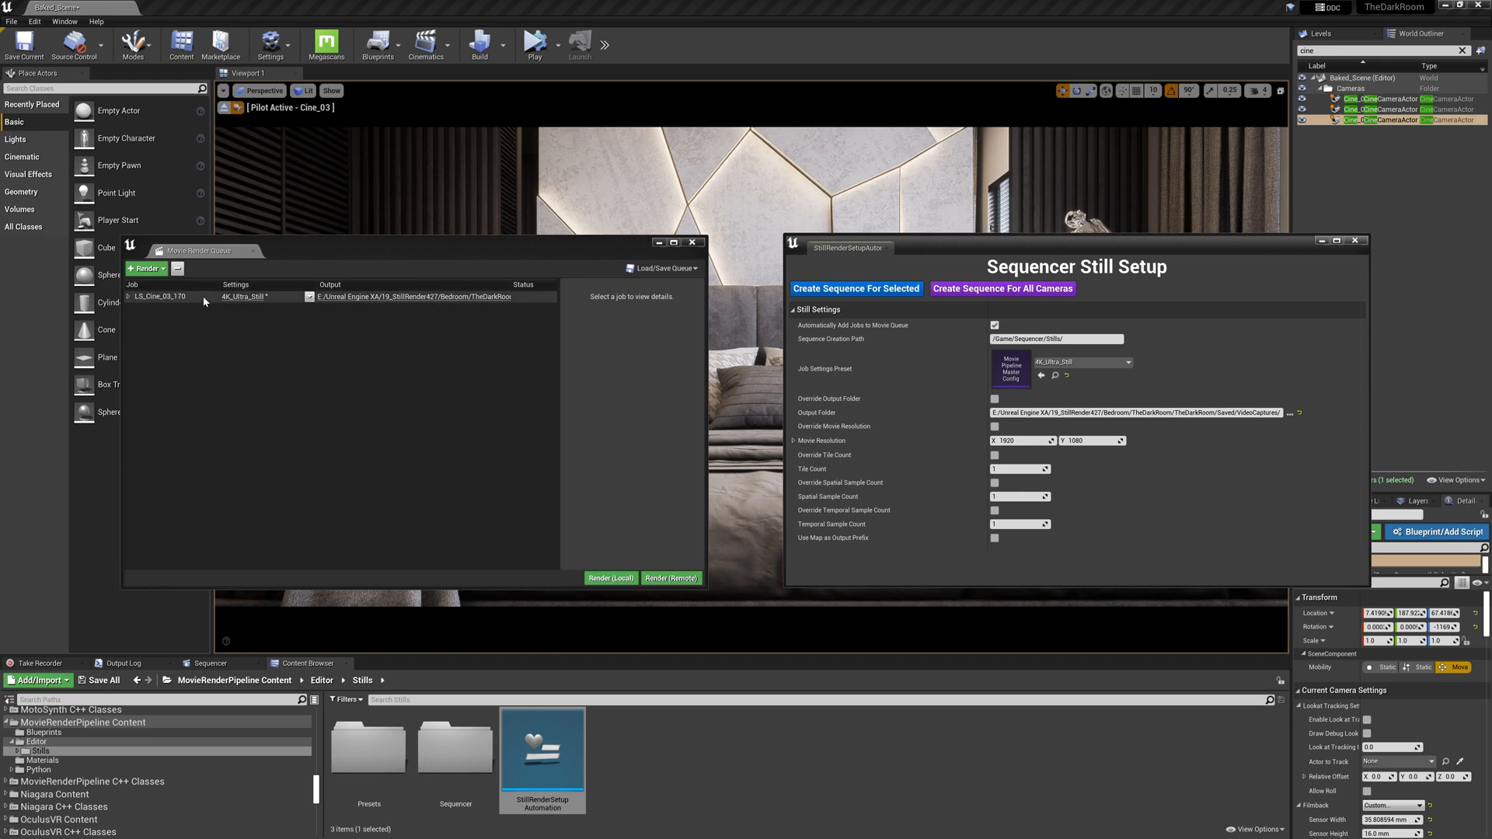
{"action": "left_click", "coordinate": [166, 295]}
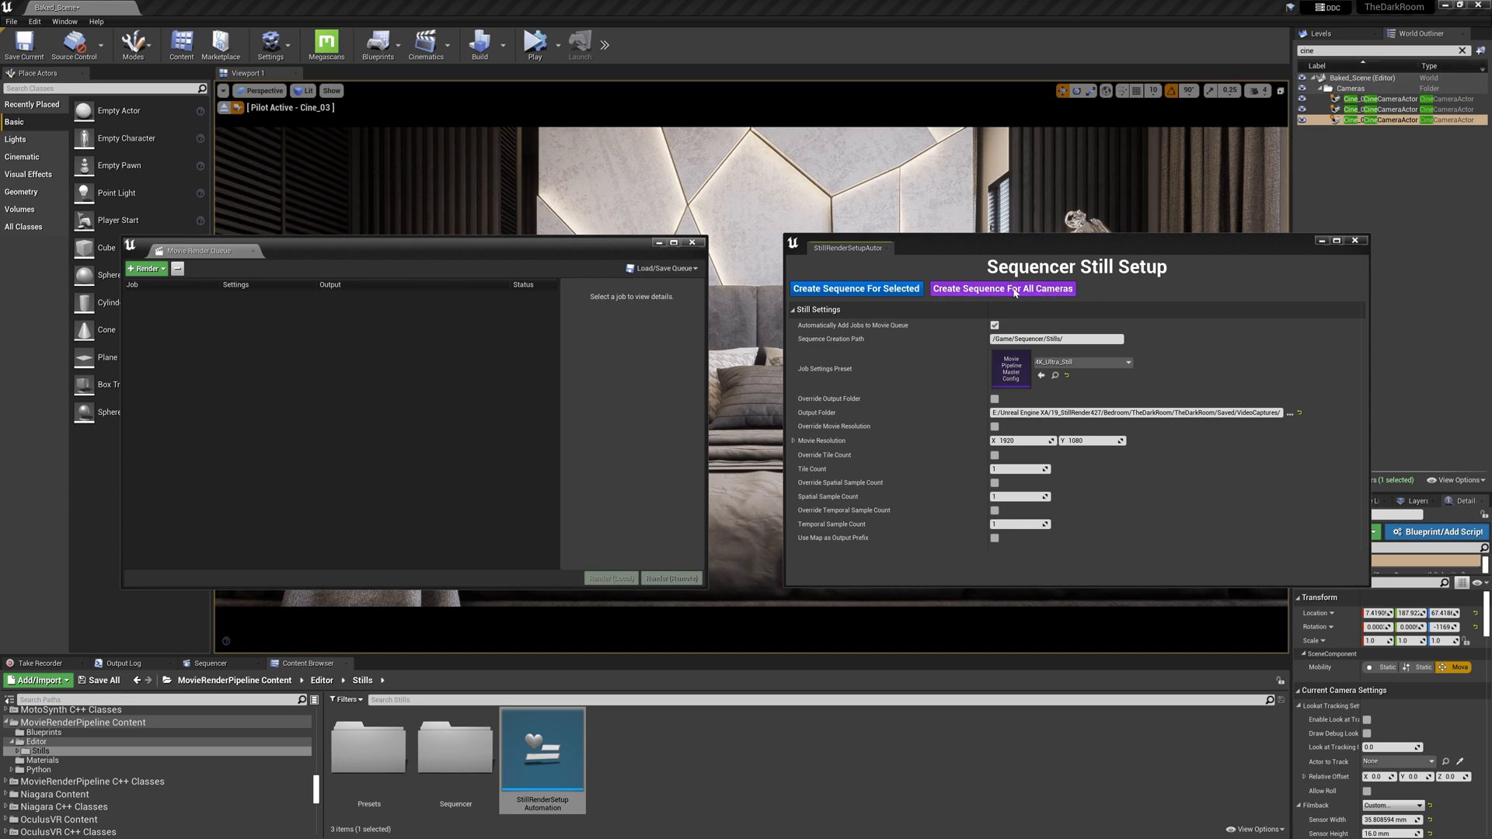
Create still sequences for all three cine cameras and start Render (Local).
{"action": "left_click", "coordinate": [1001, 289]}
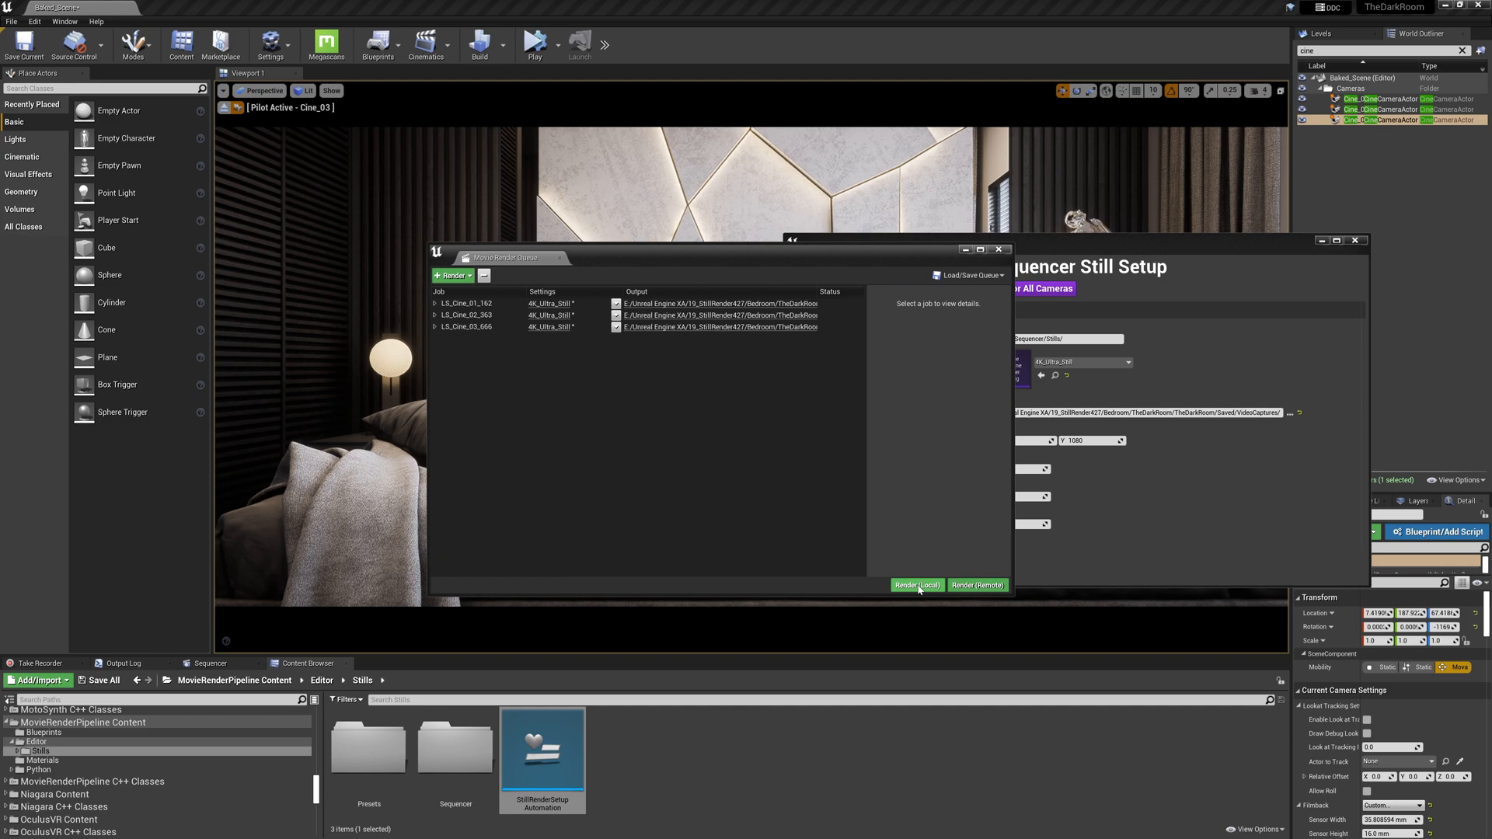
{"action": "left_click", "coordinate": [917, 584]}
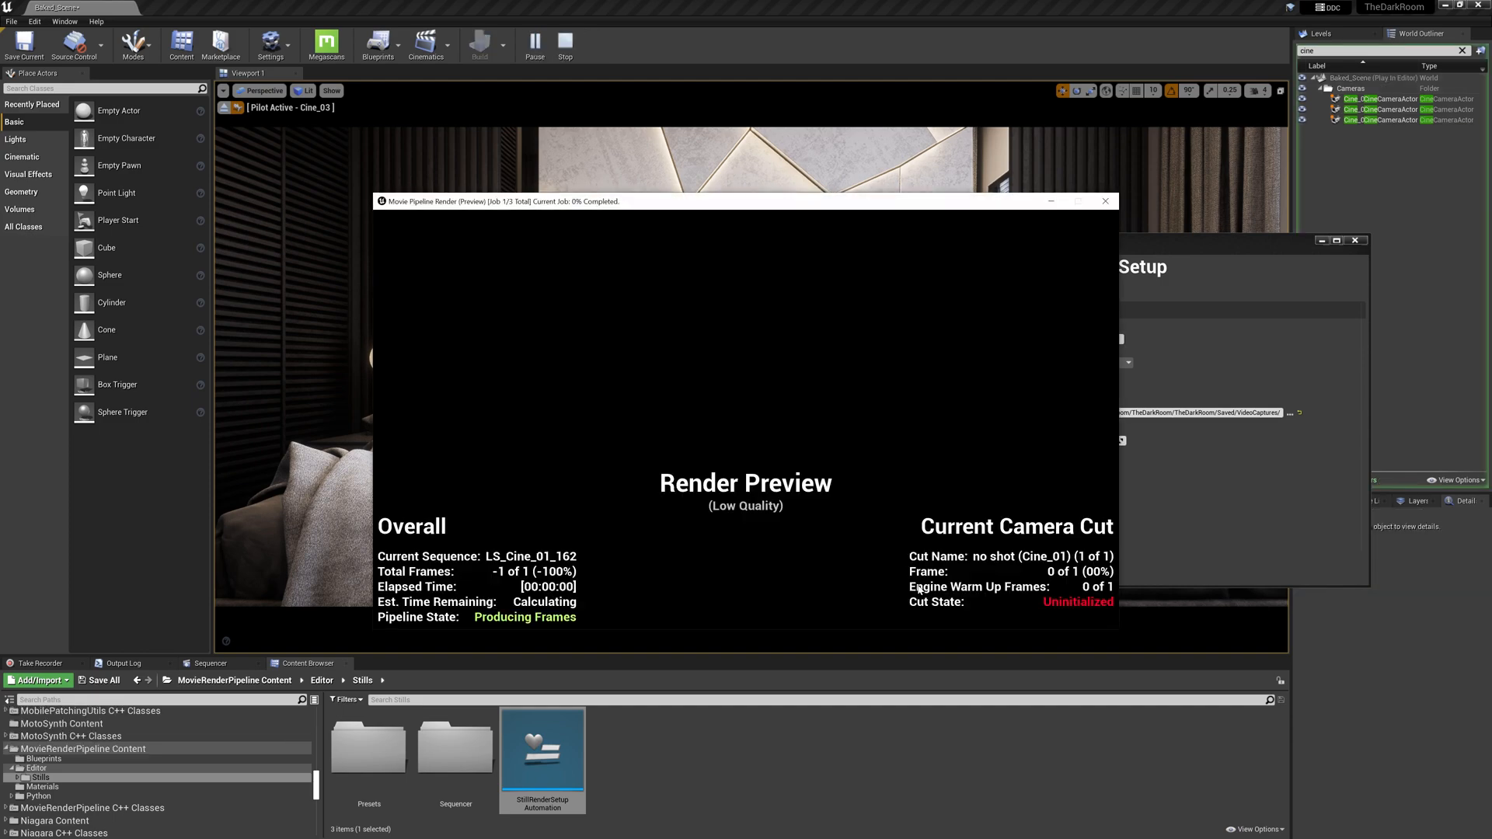